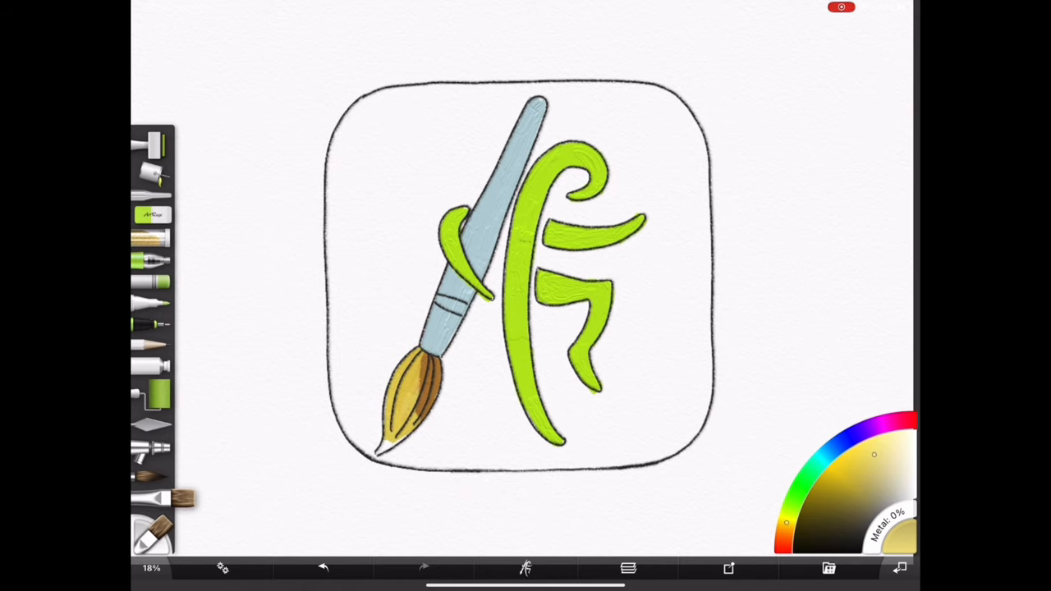
# Close the demo painting and start a blank canvas with the apple photo as reference.
pyautogui.click(627, 568)
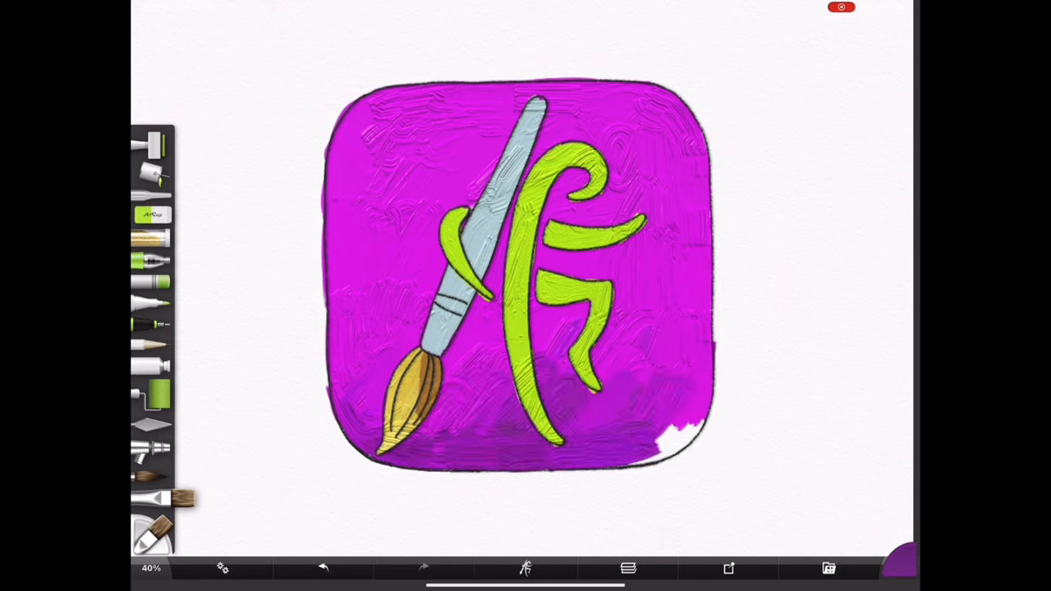
pyautogui.click(627, 568)
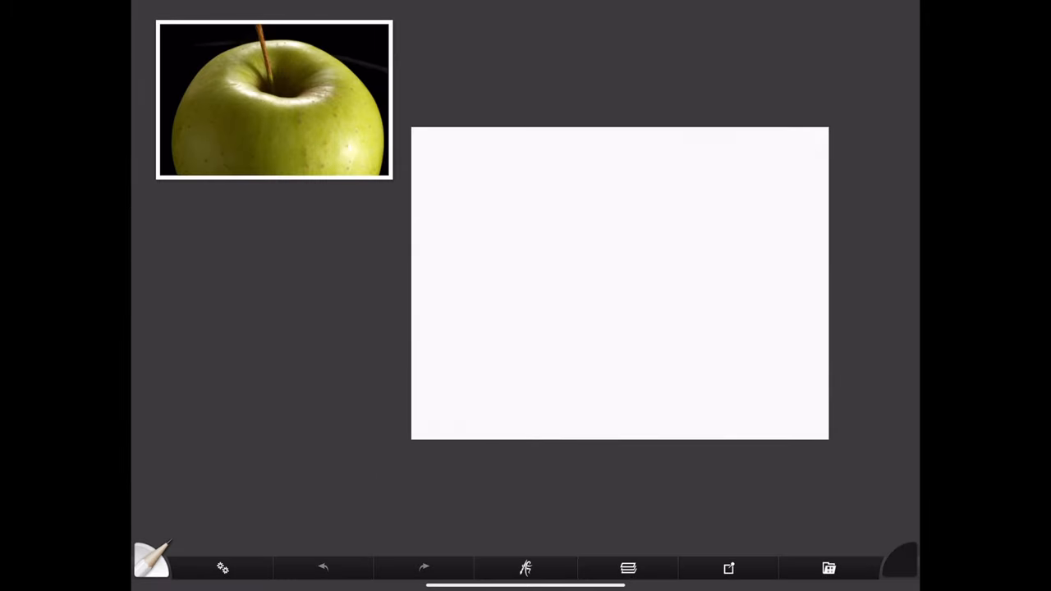
pyautogui.click(729, 568)
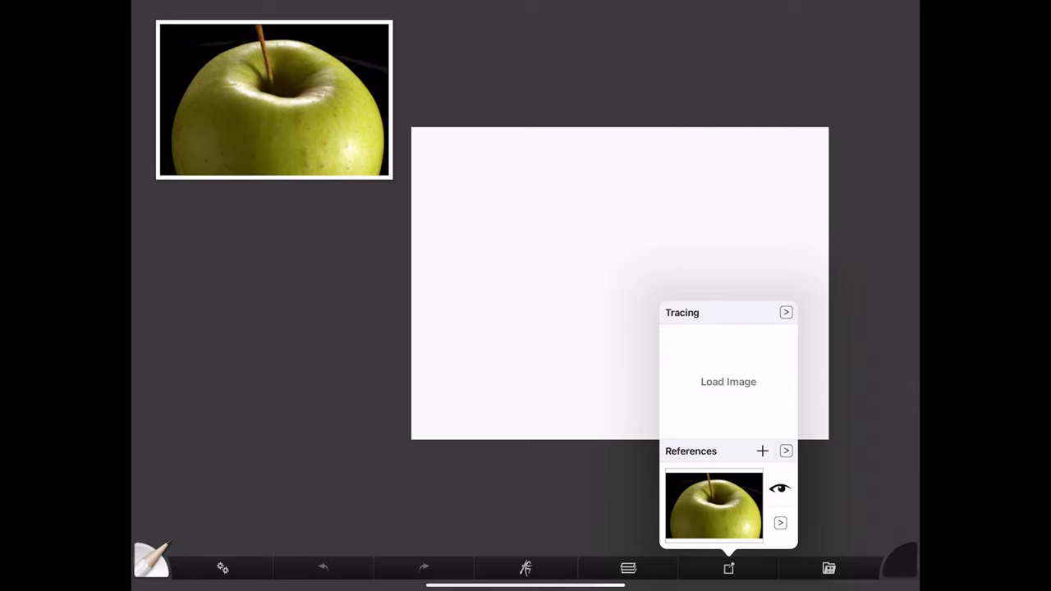
pyautogui.click(729, 568)
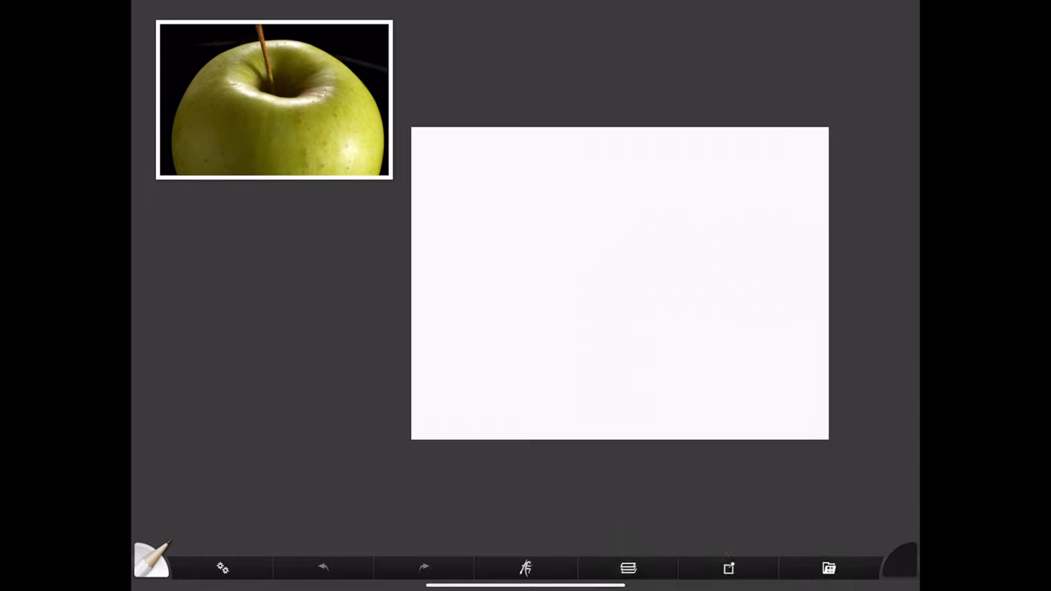
pyautogui.click(729, 568)
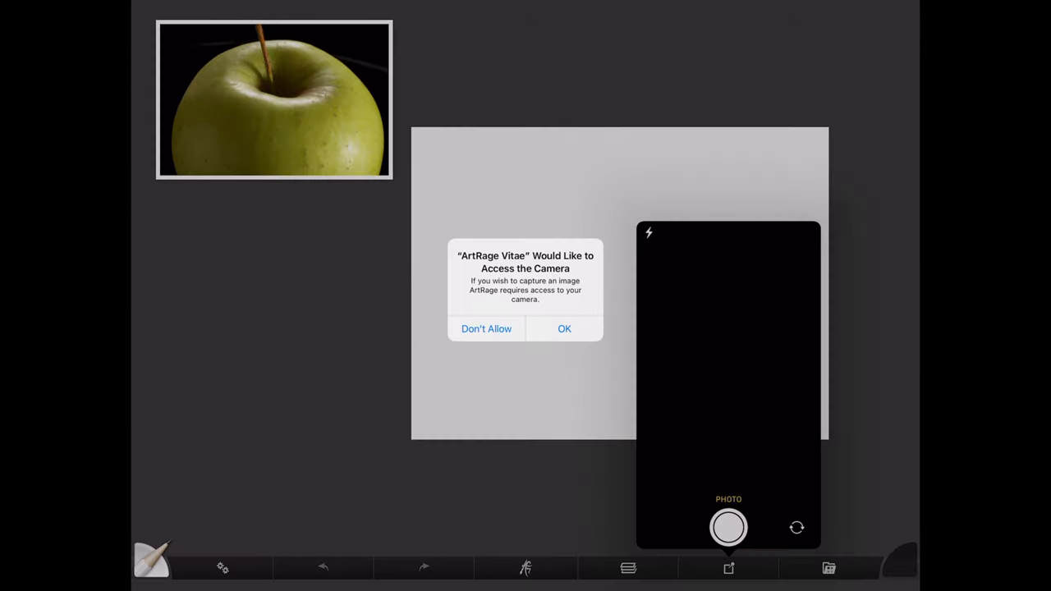
pyautogui.click(486, 328)
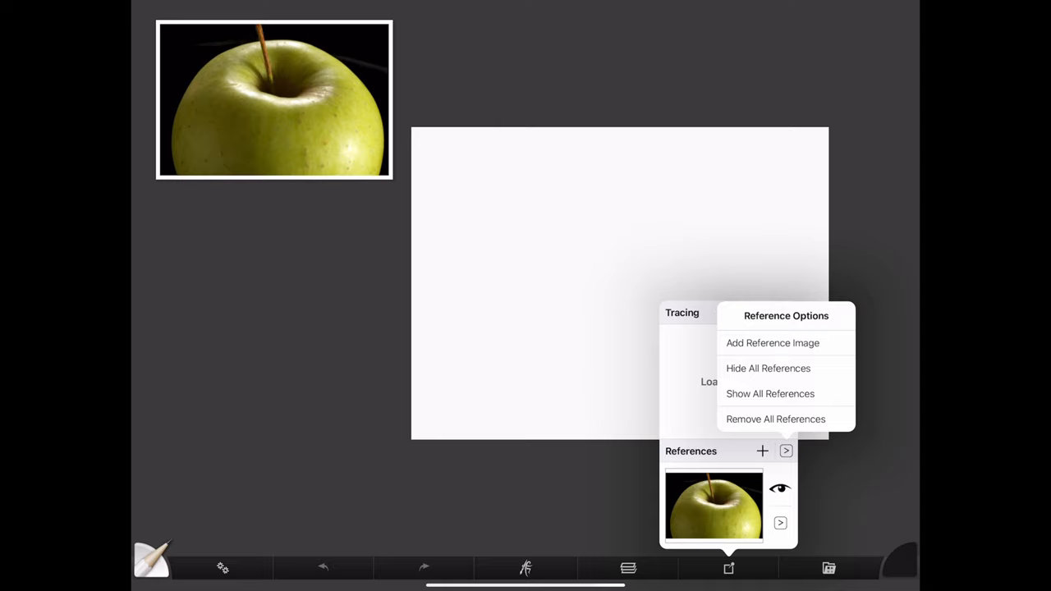
pyautogui.click(771, 343)
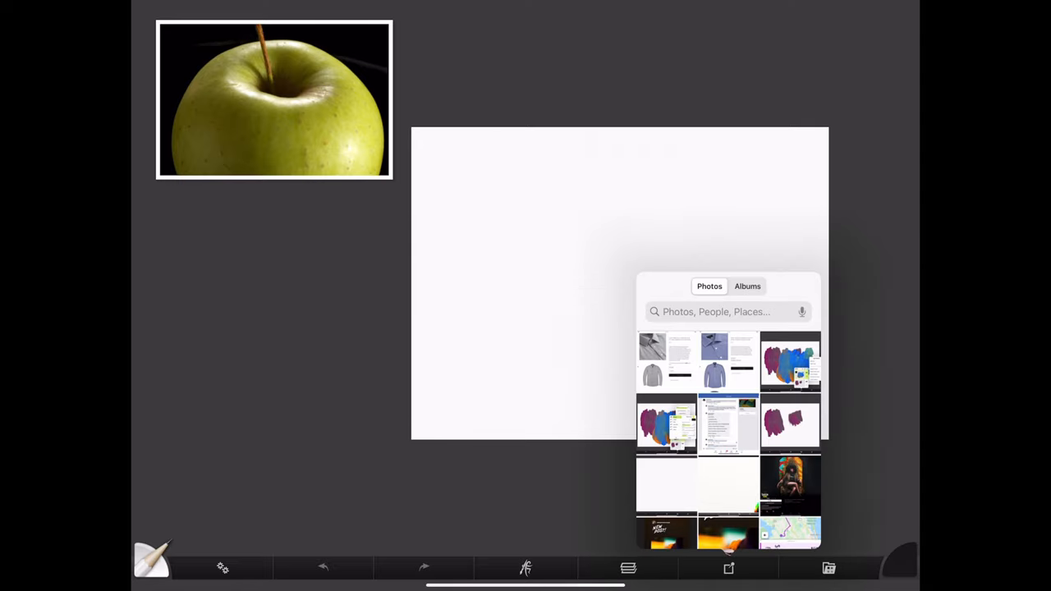
pyautogui.click(747, 286)
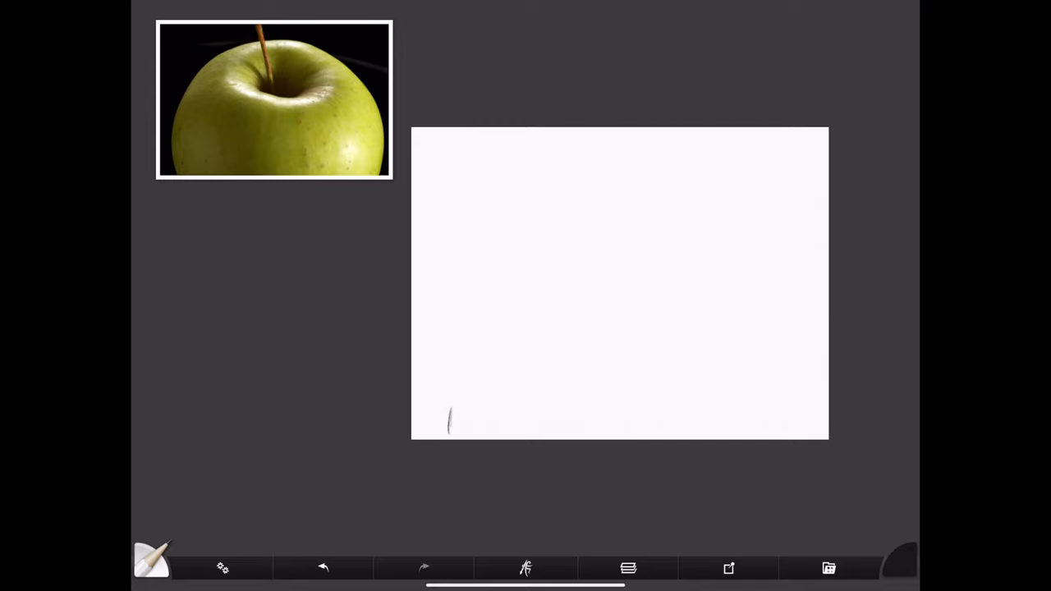
# Pencil-sketch the apple's rounded top outline and the curved dip where the stem sits.
pyautogui.click(222, 568)
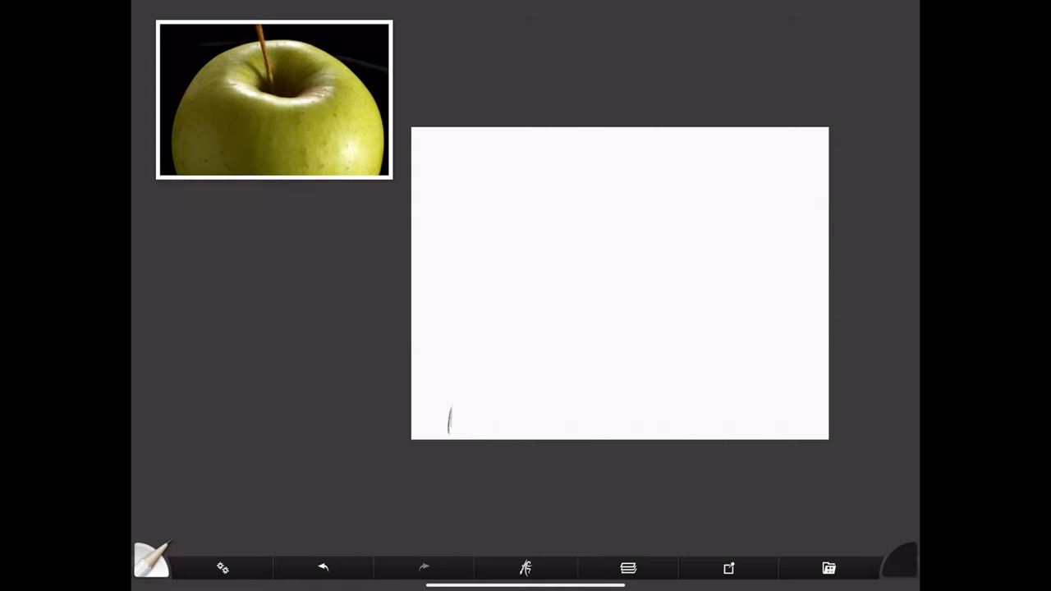
pyautogui.moveTo(447, 427); pyautogui.dragTo(689, 283)
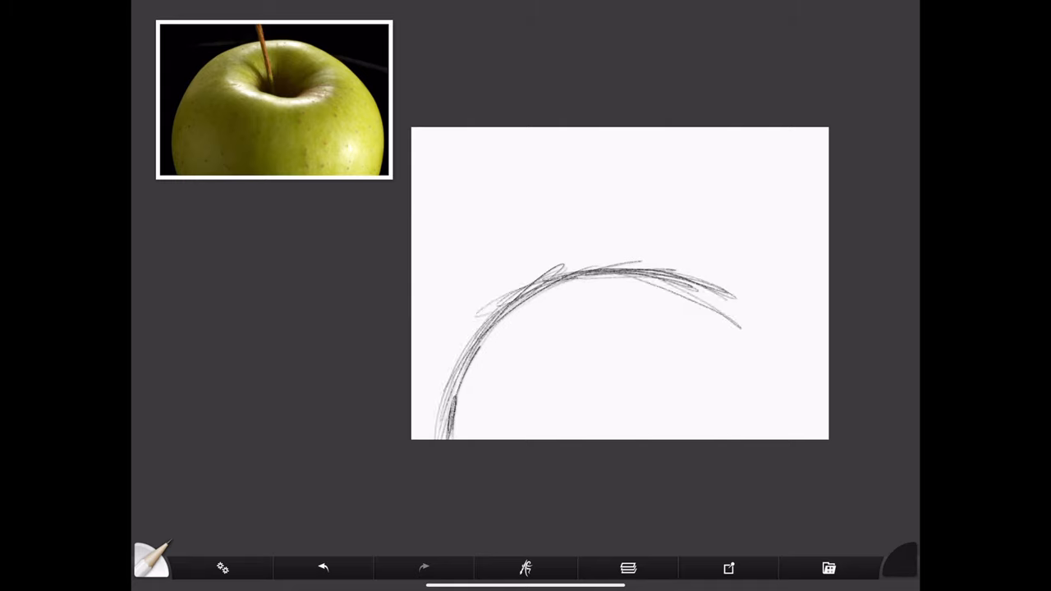
pyautogui.moveTo(690, 282); pyautogui.dragTo(801, 440)
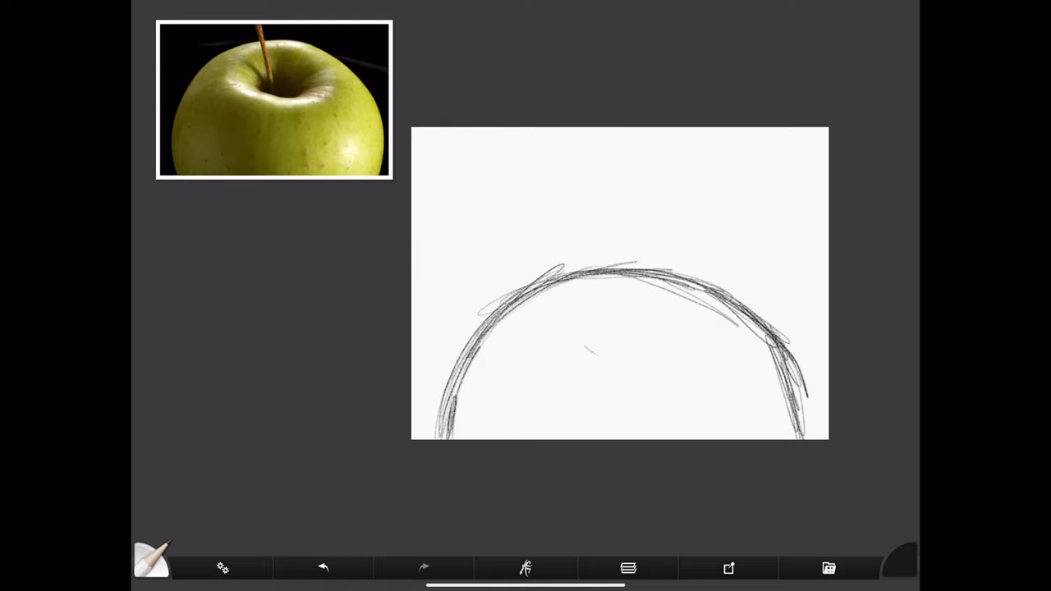
pyautogui.moveTo(574, 348); pyautogui.dragTo(682, 345)
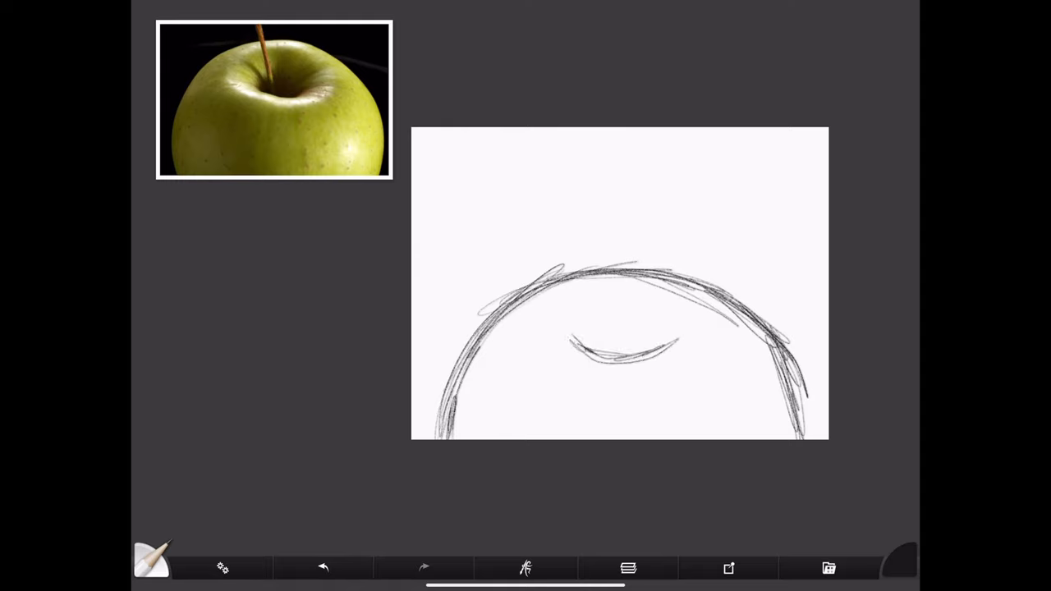
# Sketch the stem rising from the top and hatch texture marks around the stem cavity.
pyautogui.moveTo(574, 144); pyautogui.dragTo(611, 353)
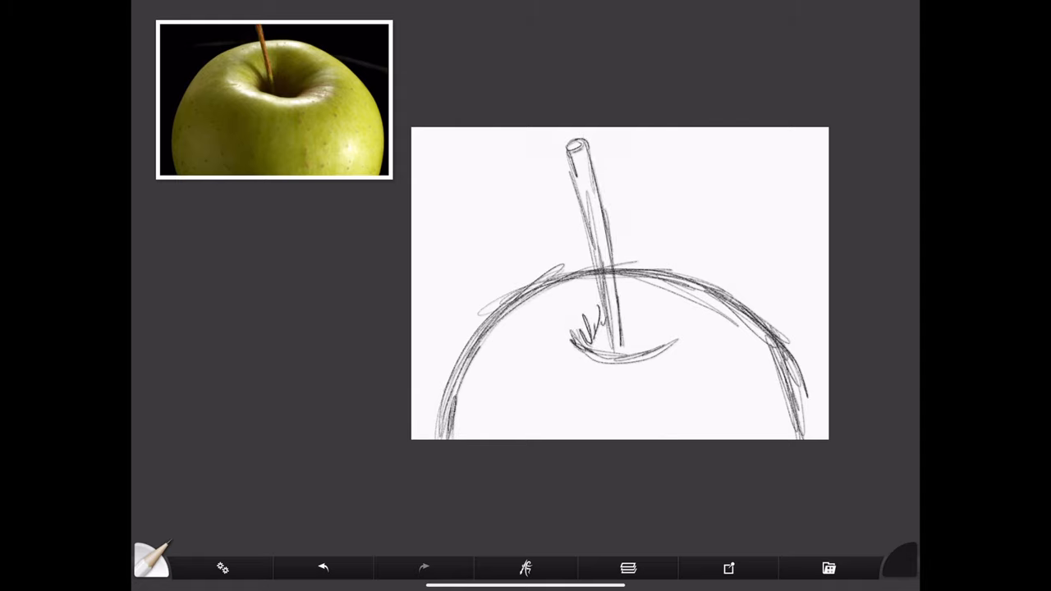
pyautogui.moveTo(591, 329); pyautogui.dragTo(649, 308)
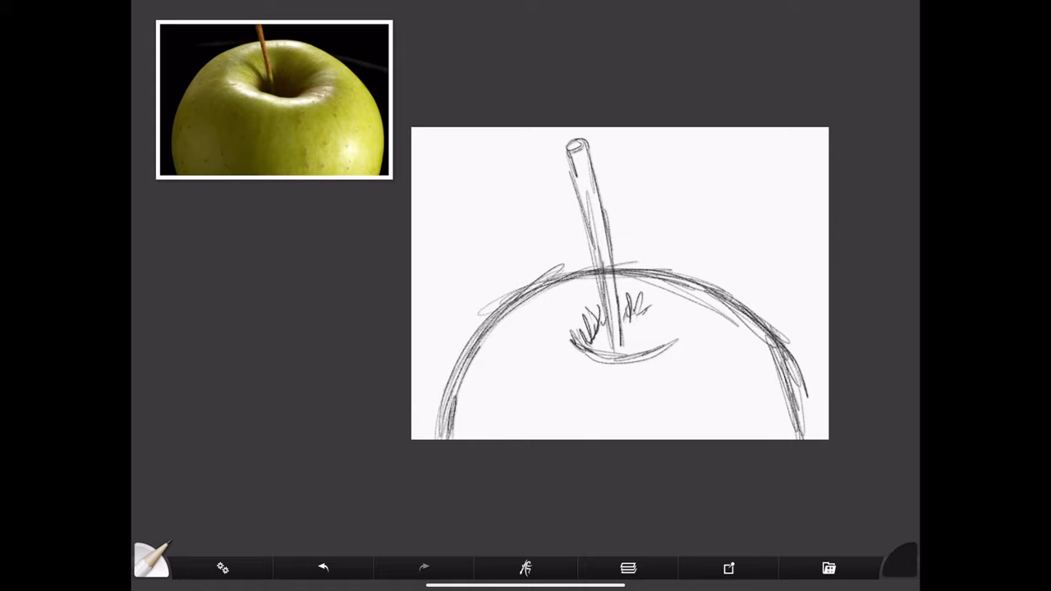
pyautogui.moveTo(567, 337); pyautogui.dragTo(690, 344)
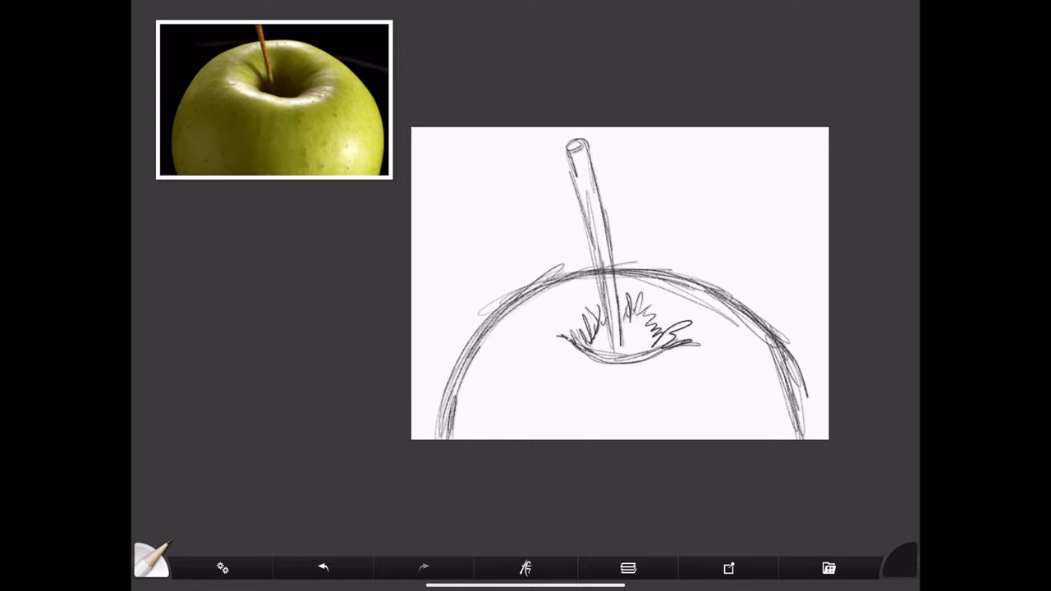
# Raise the brush Stiffness to about 64% in Settings and load a yellow-green colour.
pyautogui.click(627, 568)
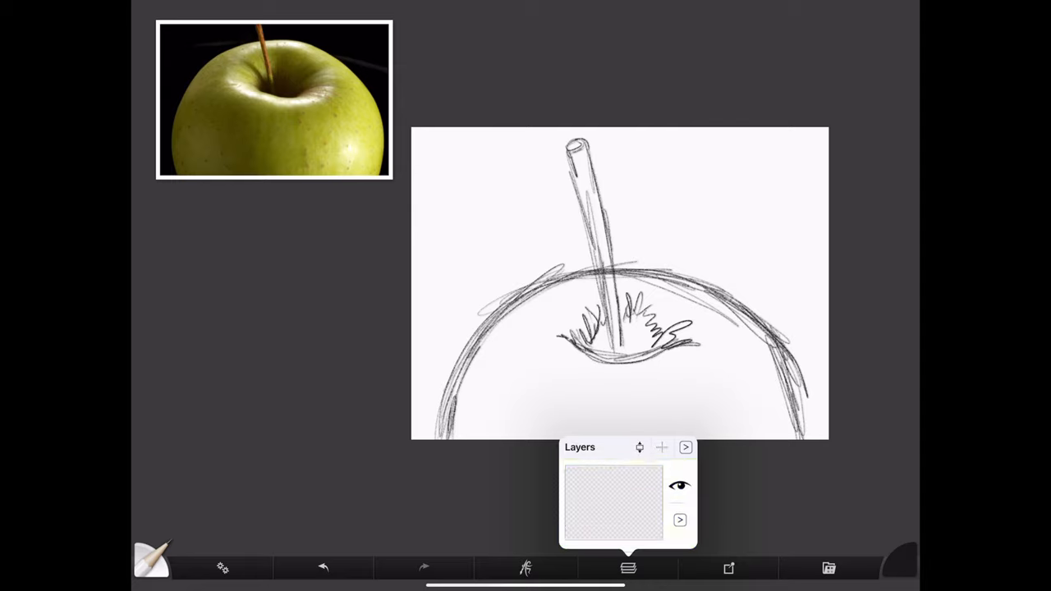
pyautogui.click(627, 568)
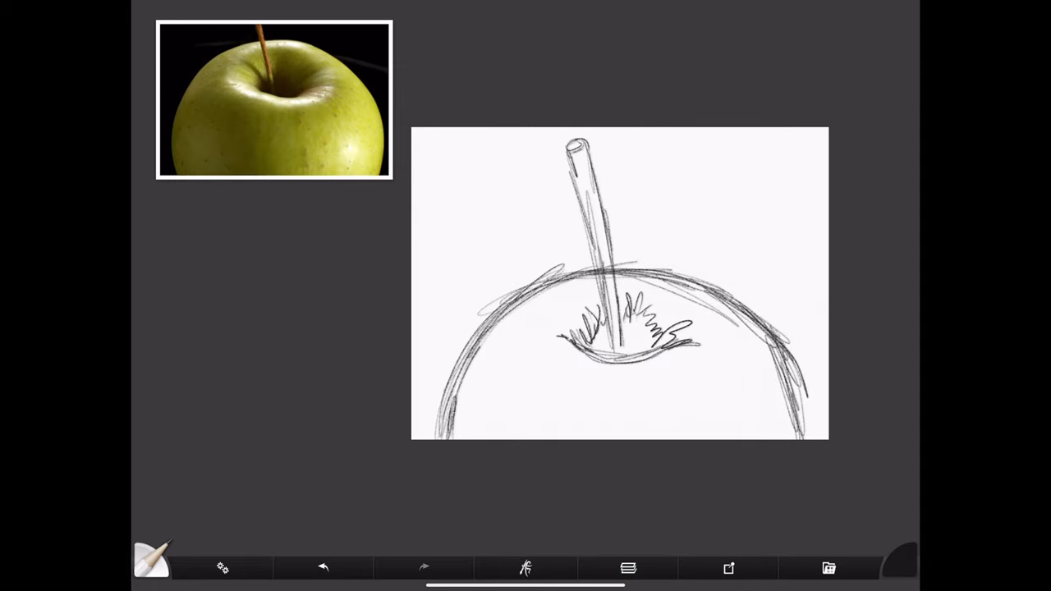
pyautogui.click(151, 558)
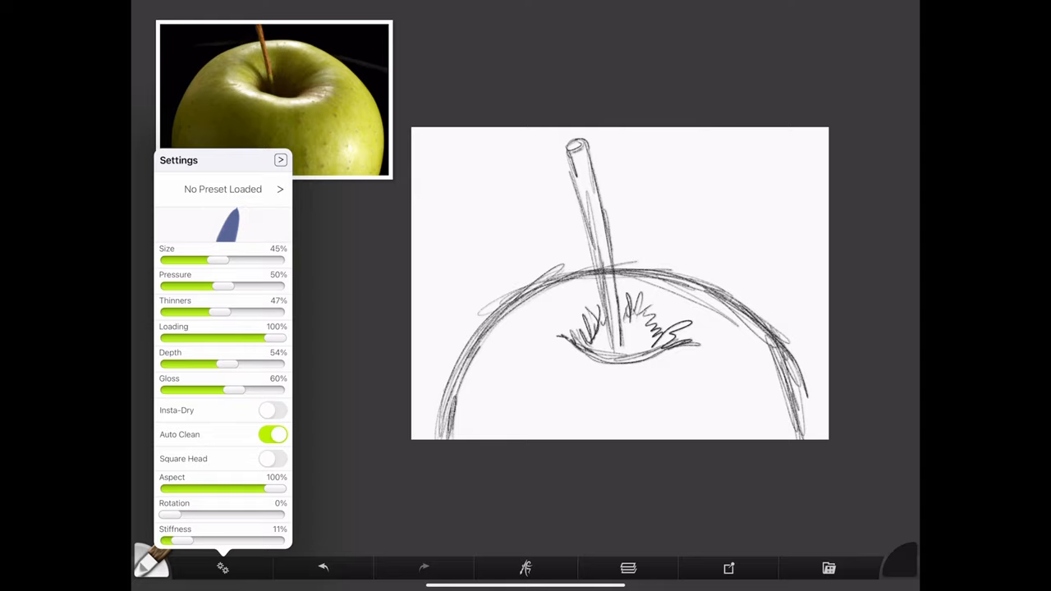
pyautogui.moveTo(181, 541); pyautogui.dragTo(238, 540)
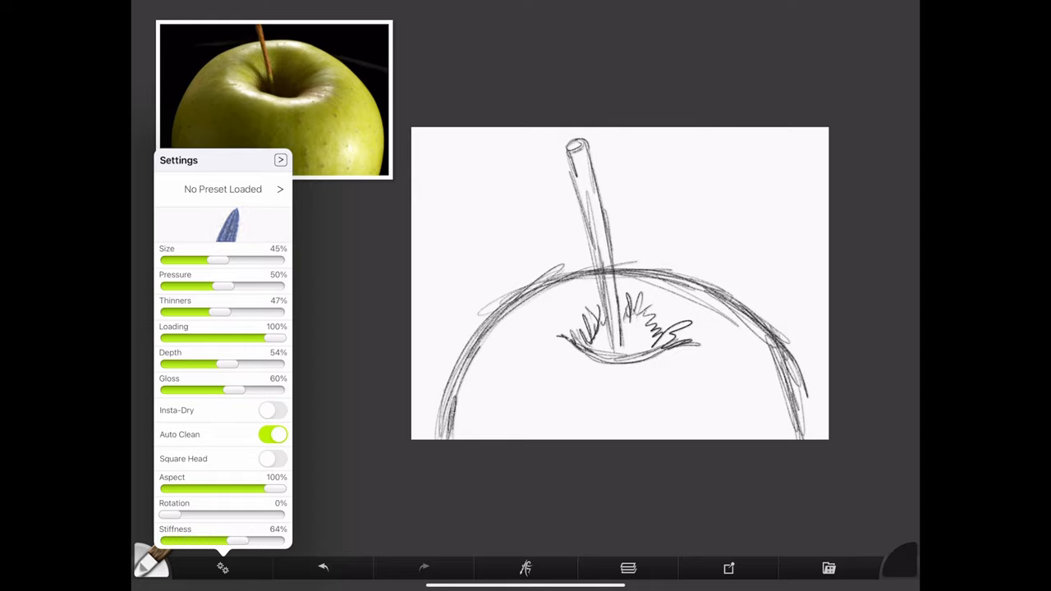
pyautogui.moveTo(238, 541); pyautogui.dragTo(197, 542)
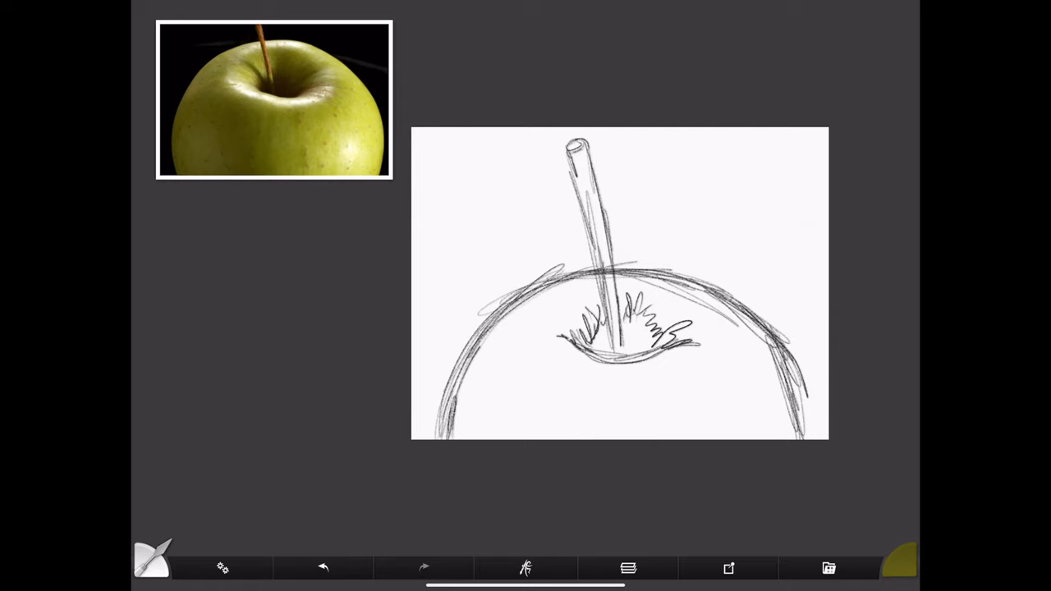
# Block in the apple's lower body with olive green oil strokes.
pyautogui.click(151, 555)
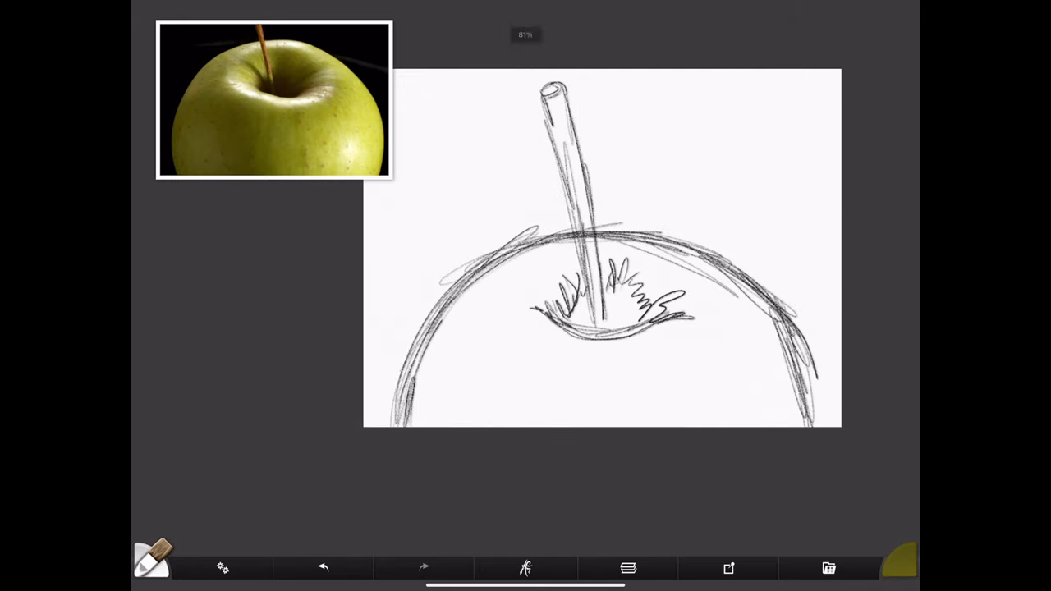
pyautogui.moveTo(506, 336); pyautogui.dragTo(567, 386)
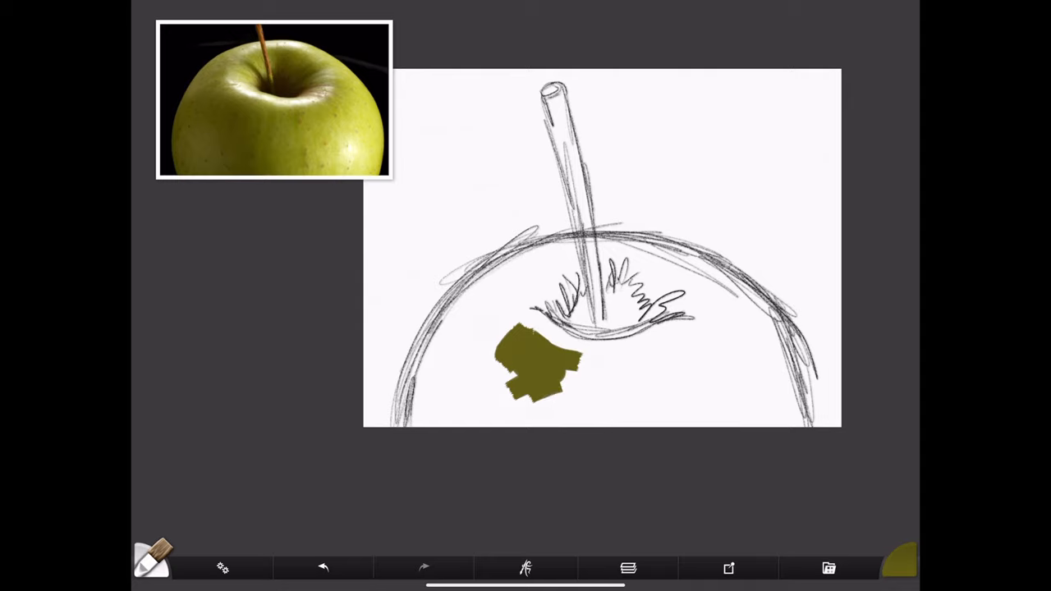
pyautogui.moveTo(542, 362); pyautogui.dragTo(550, 410)
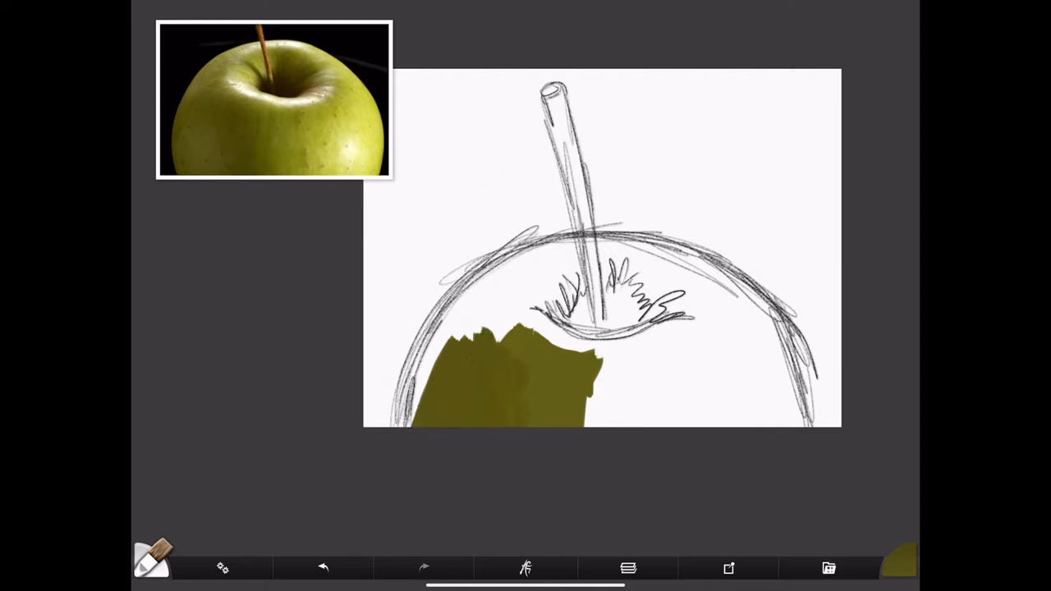
pyautogui.moveTo(517, 353); pyautogui.dragTo(591, 377)
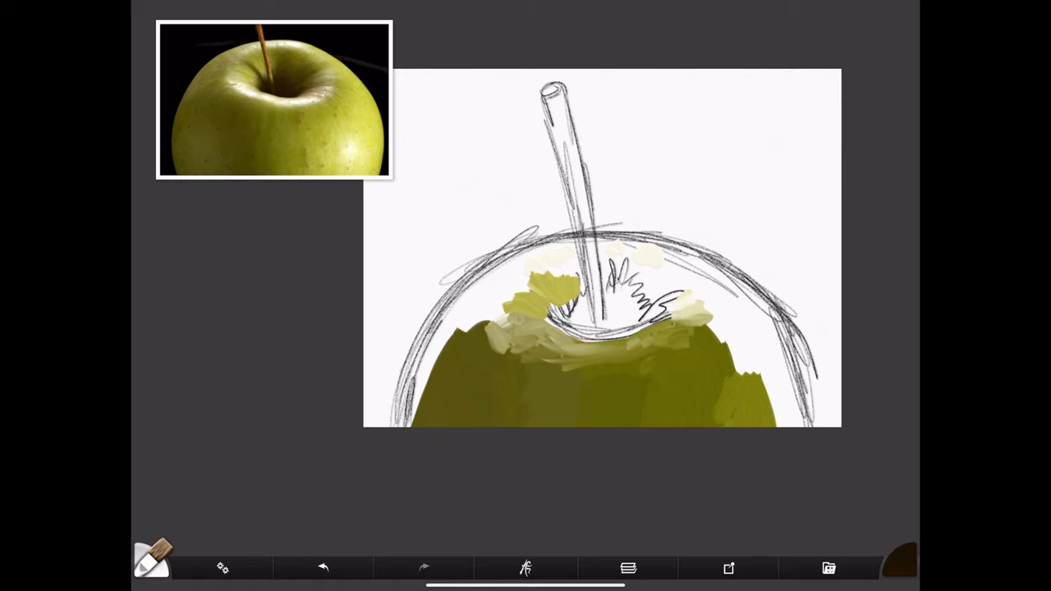
# Darken the stem cavity with dark brown strokes and colour the stem reddish brown.
pyautogui.moveTo(533, 312); pyautogui.dragTo(591, 320)
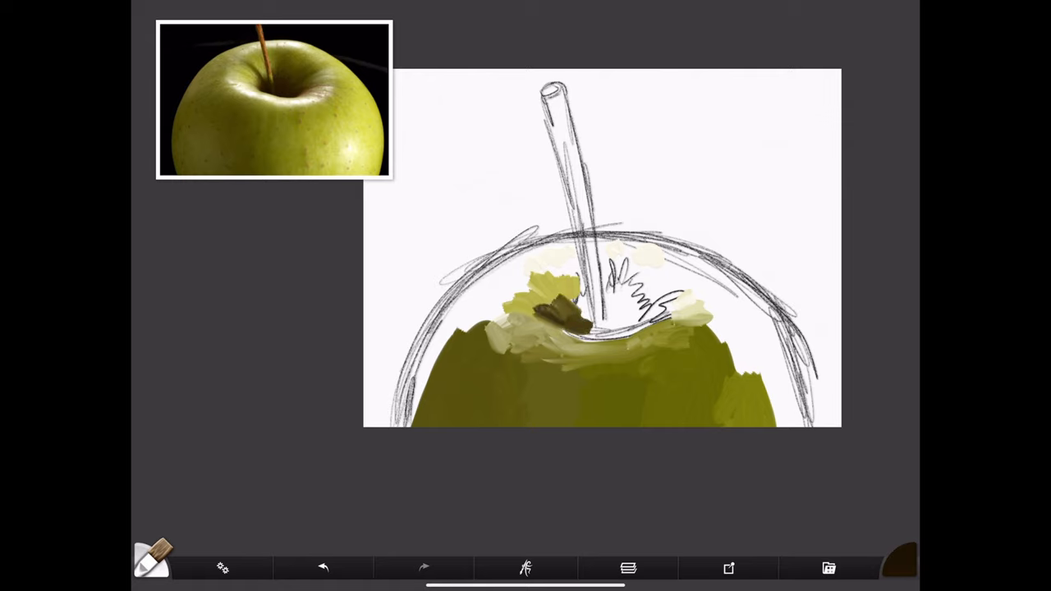
pyautogui.moveTo(558, 279); pyautogui.dragTo(583, 312)
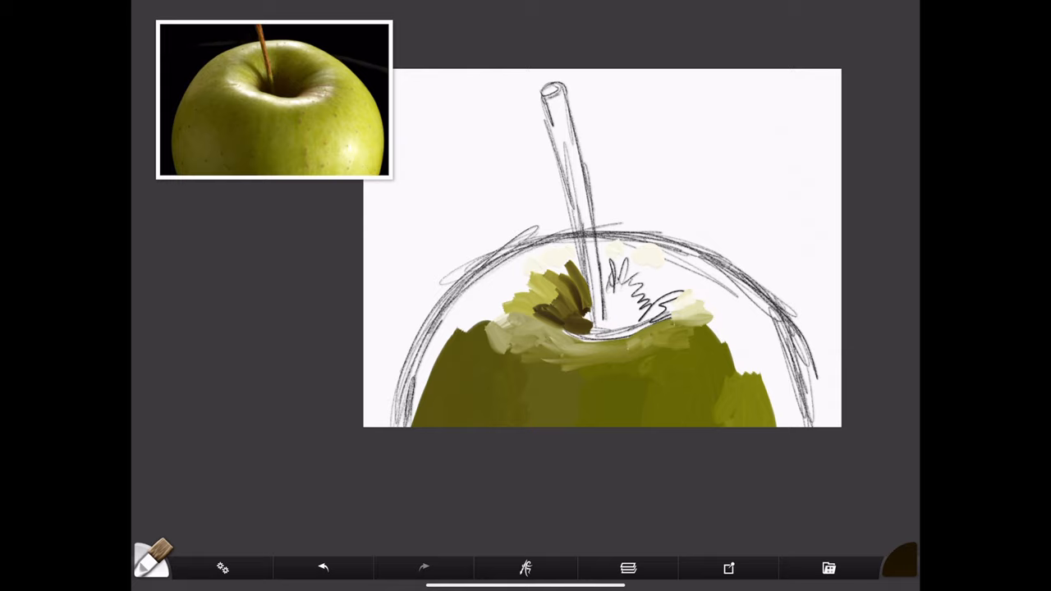
pyautogui.moveTo(574, 287); pyautogui.dragTo(583, 337)
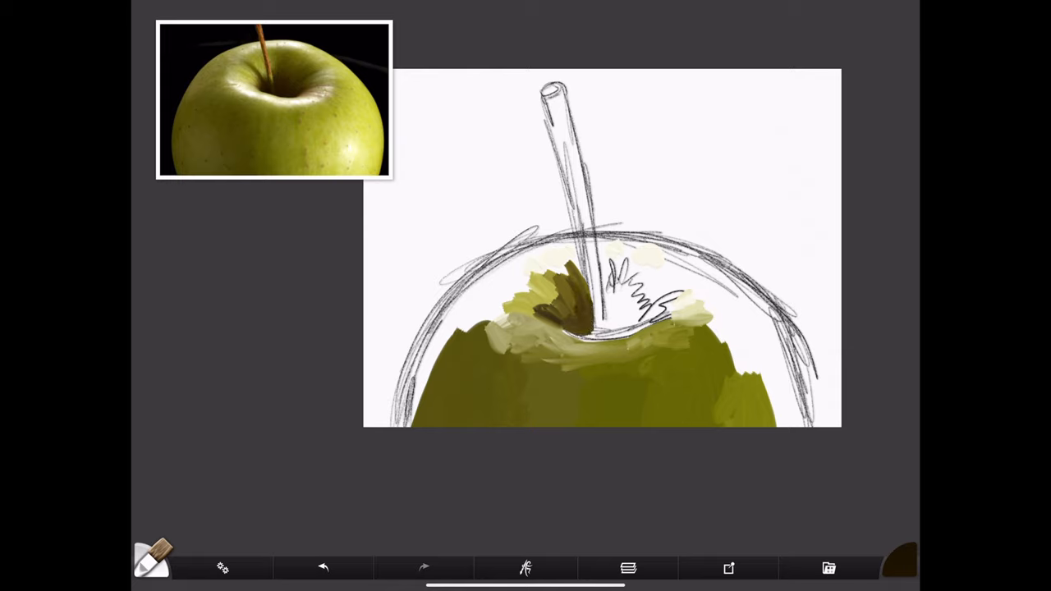
pyautogui.click(151, 561)
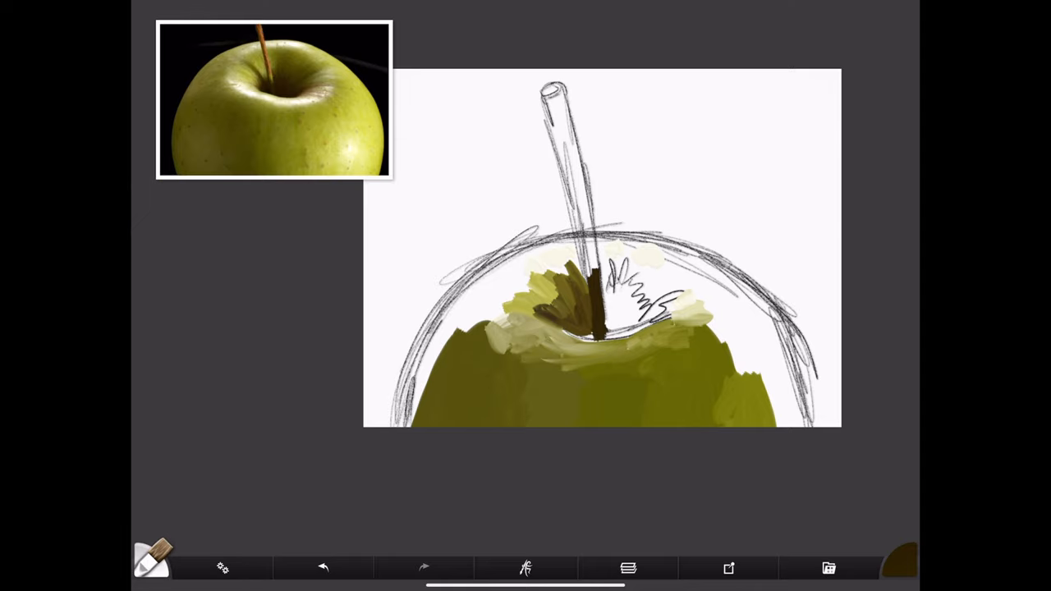
pyautogui.click(151, 559)
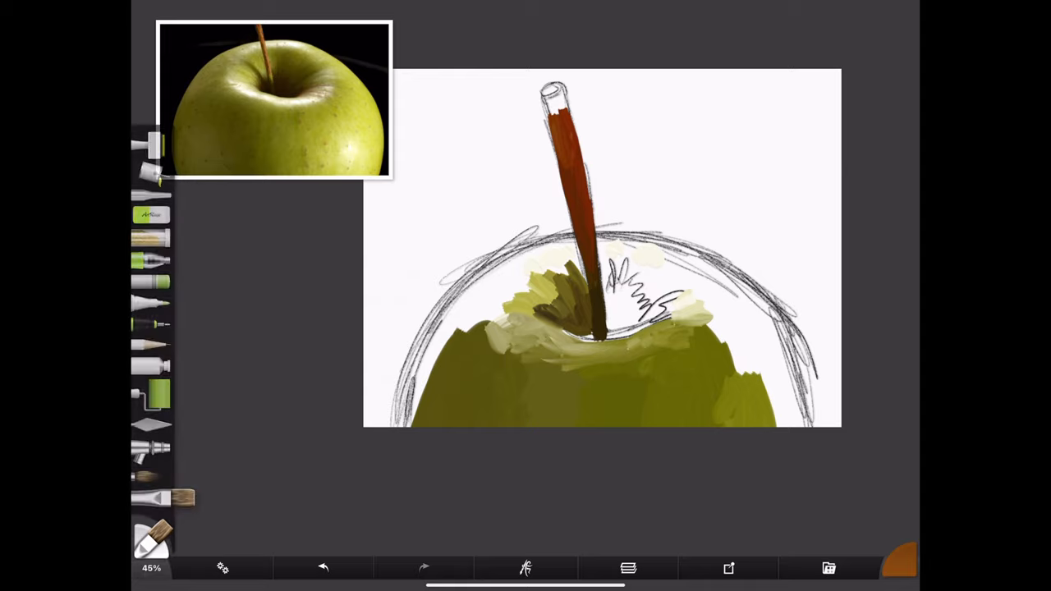
# Shade the stem with darker brown and fill the cavity with smoothed dark brown shadow.
pyautogui.click(151, 542)
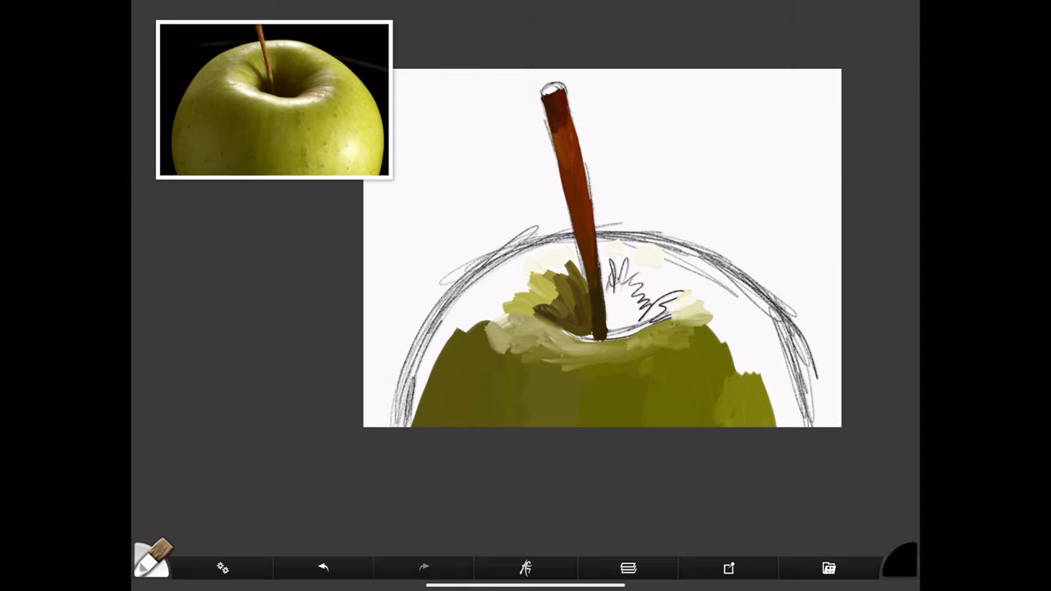
pyautogui.click(899, 568)
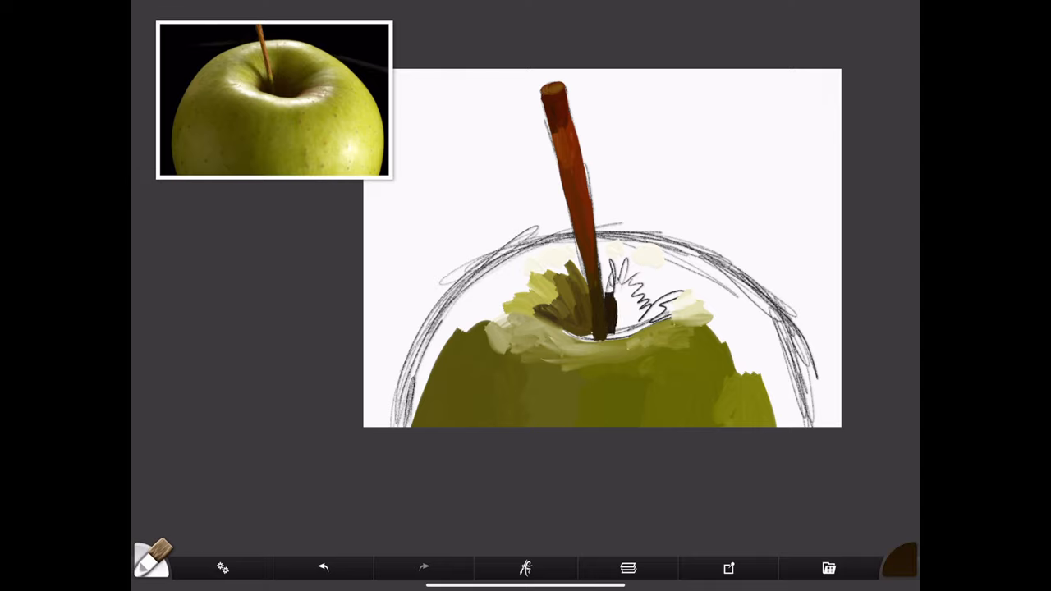
pyautogui.moveTo(607, 295); pyautogui.dragTo(641, 328)
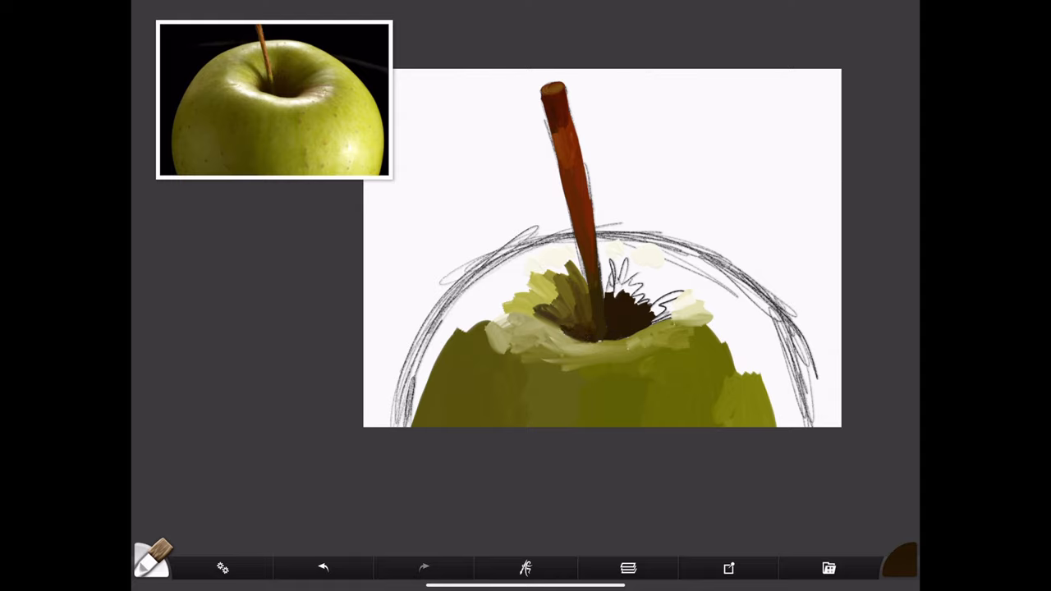
pyautogui.click(587, 320)
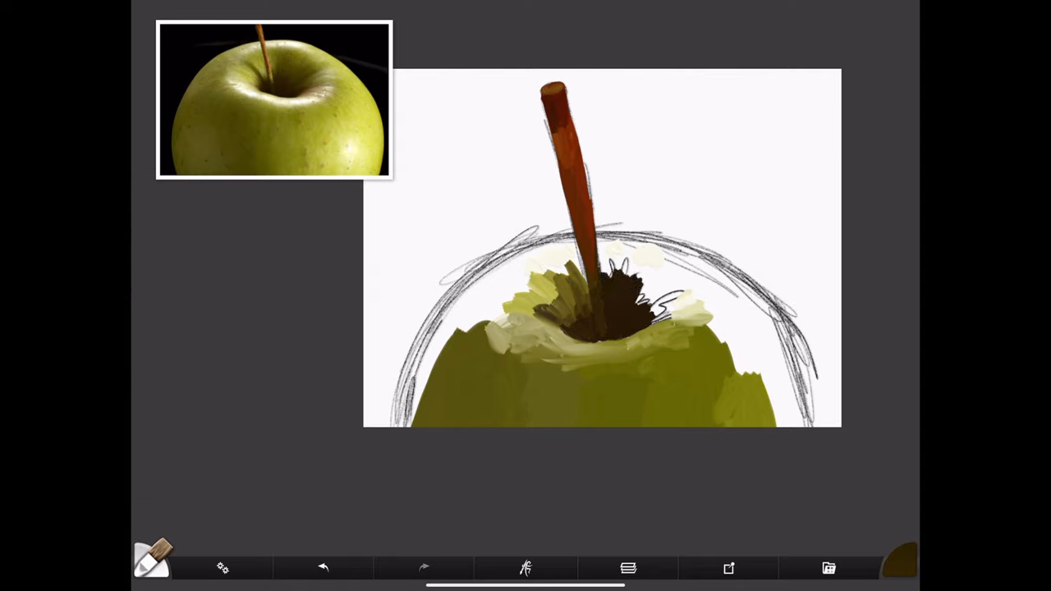
pyautogui.moveTo(624, 287); pyautogui.dragTo(657, 329)
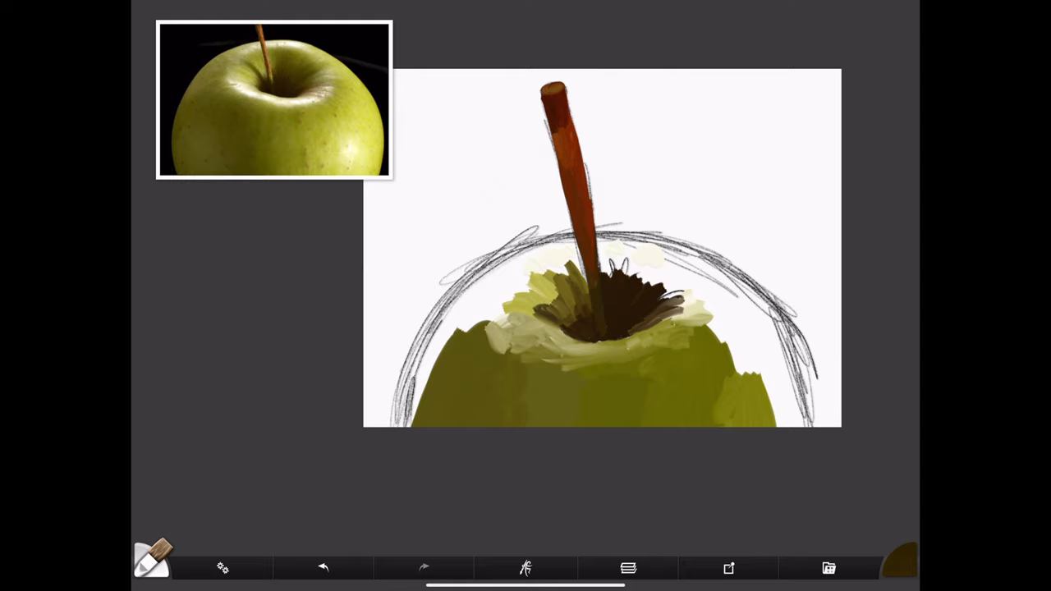
# Paint a pale green cavity rim and fill the left shoulder with blended green.
pyautogui.click(151, 561)
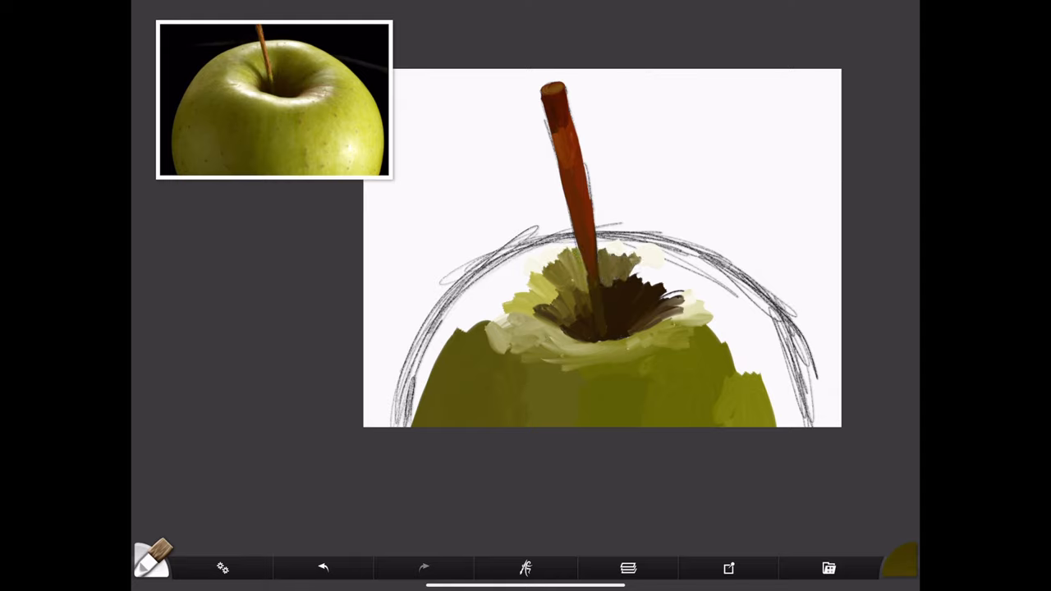
pyautogui.click(151, 561)
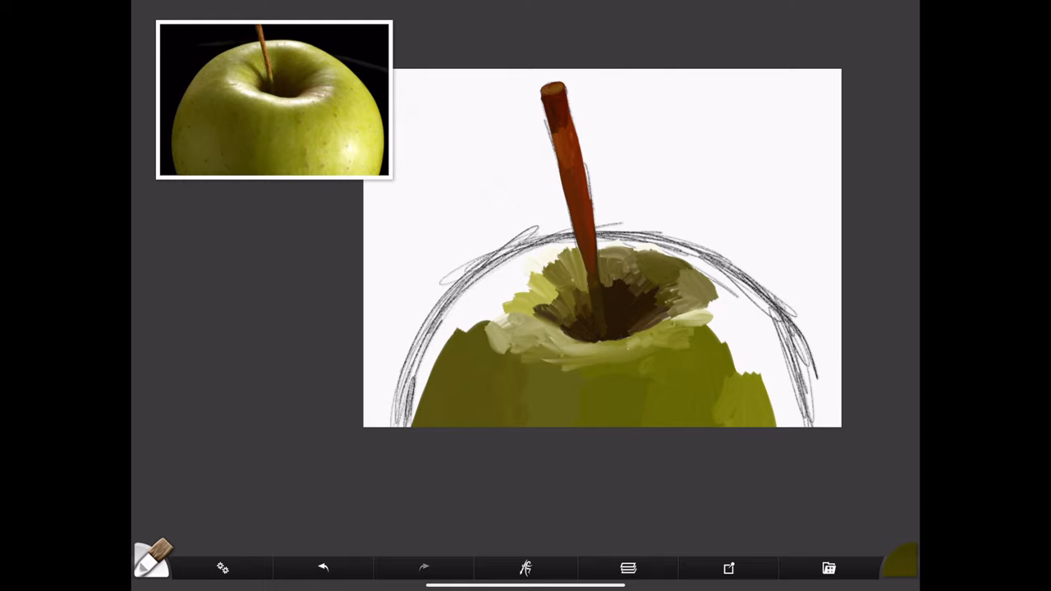
pyautogui.click(151, 561)
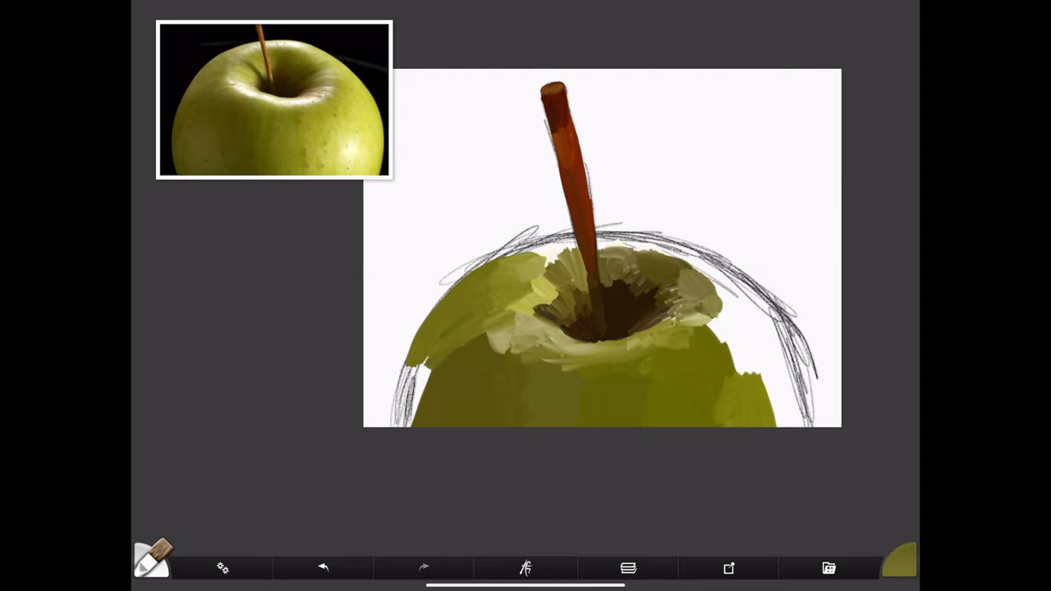
pyautogui.click(151, 558)
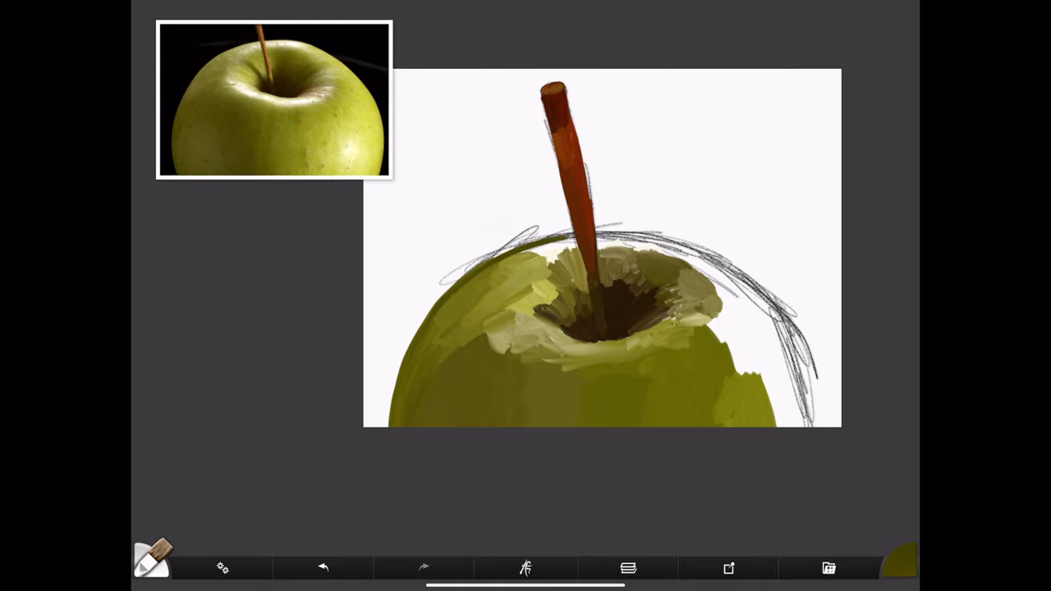
pyautogui.click(151, 561)
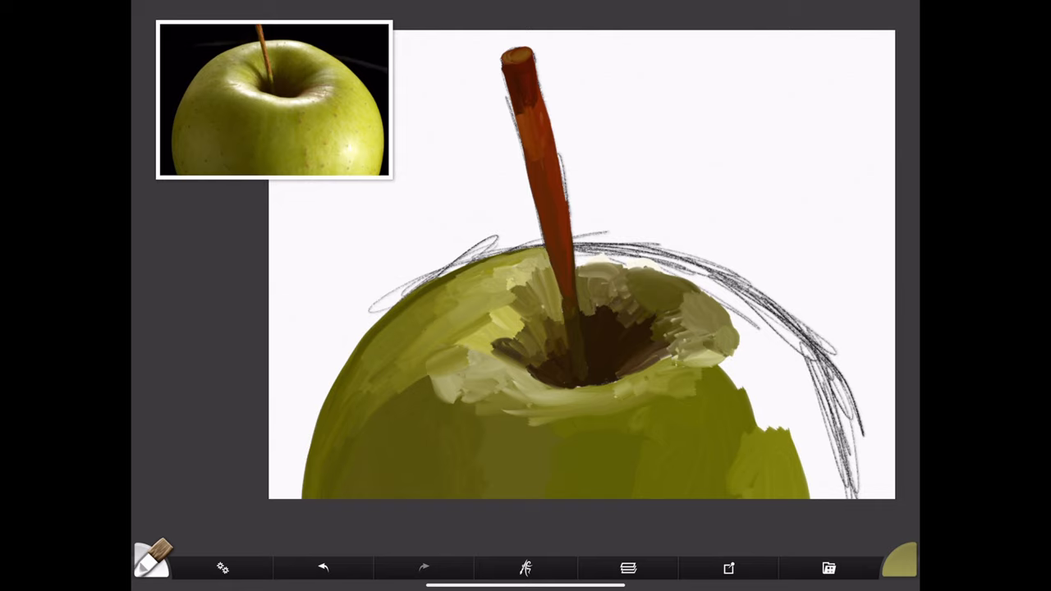
# Highlight the right shoulder in yellow-green and brighten the whole apple body to match.
pyautogui.click(151, 558)
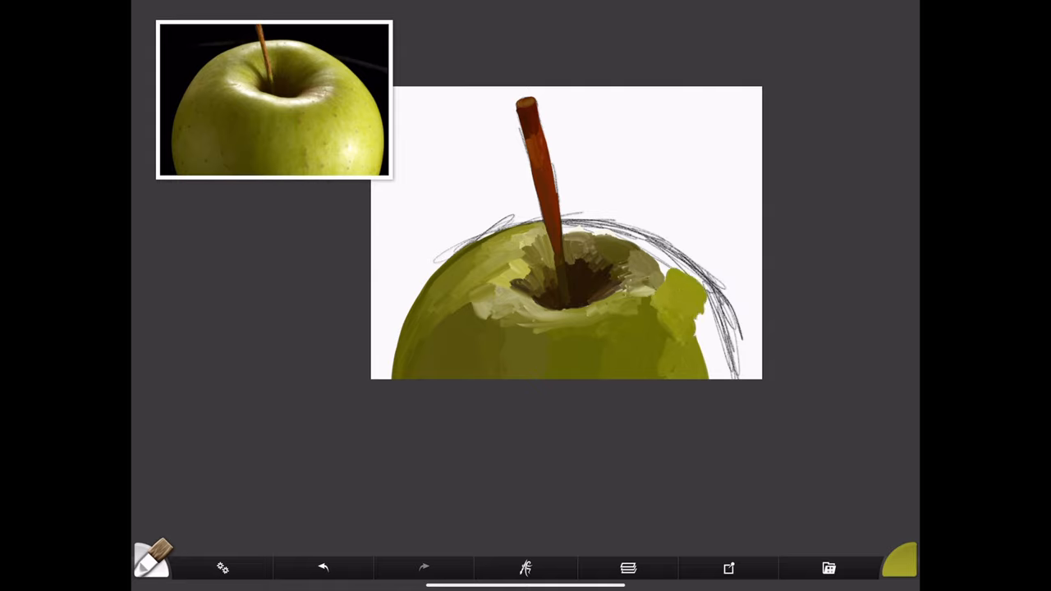
pyautogui.click(151, 561)
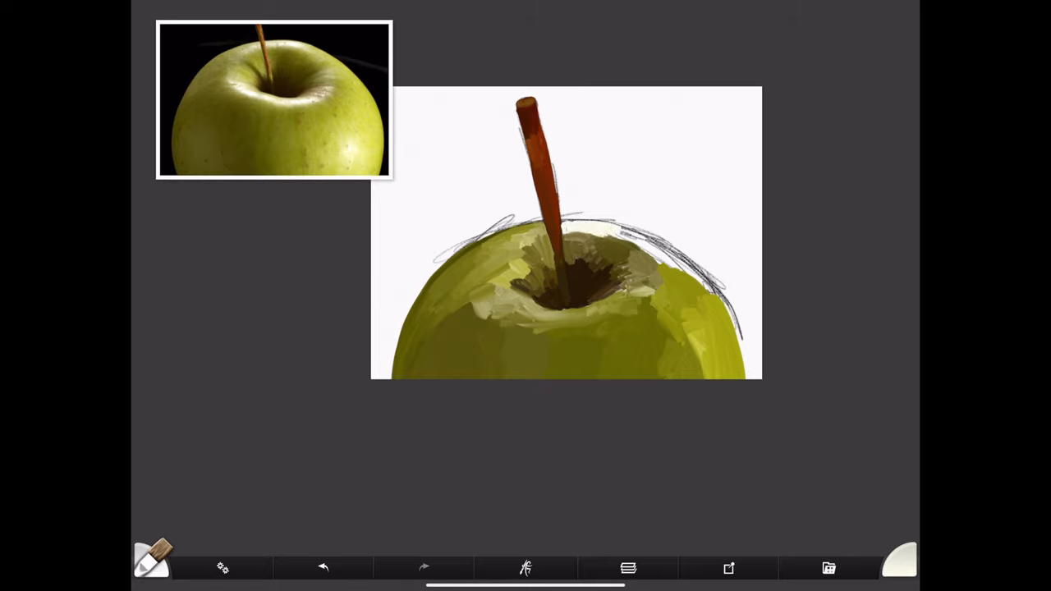
pyautogui.click(151, 558)
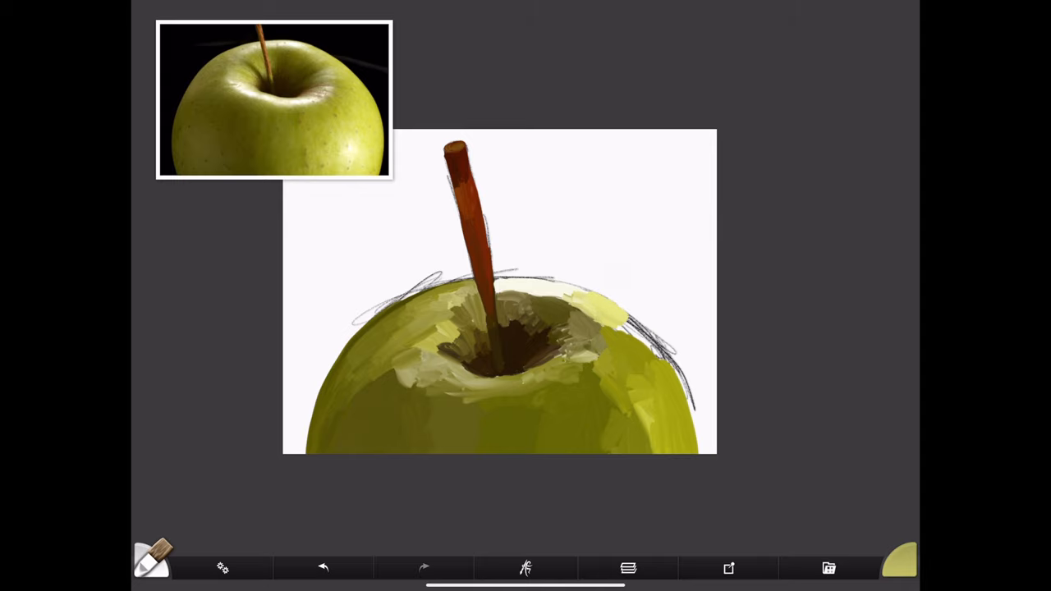
pyautogui.click(151, 562)
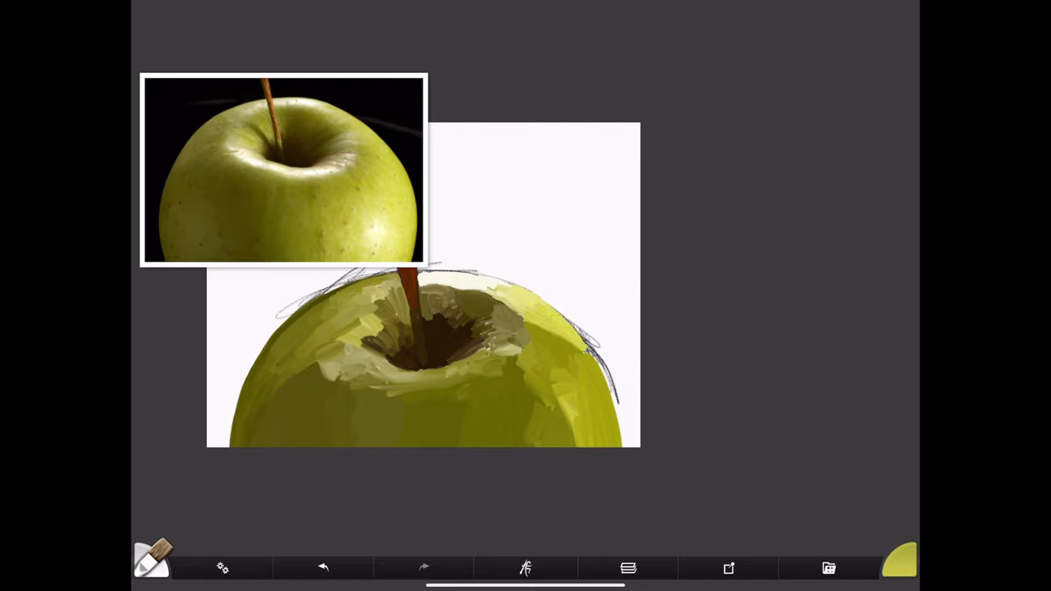
pyautogui.click(151, 562)
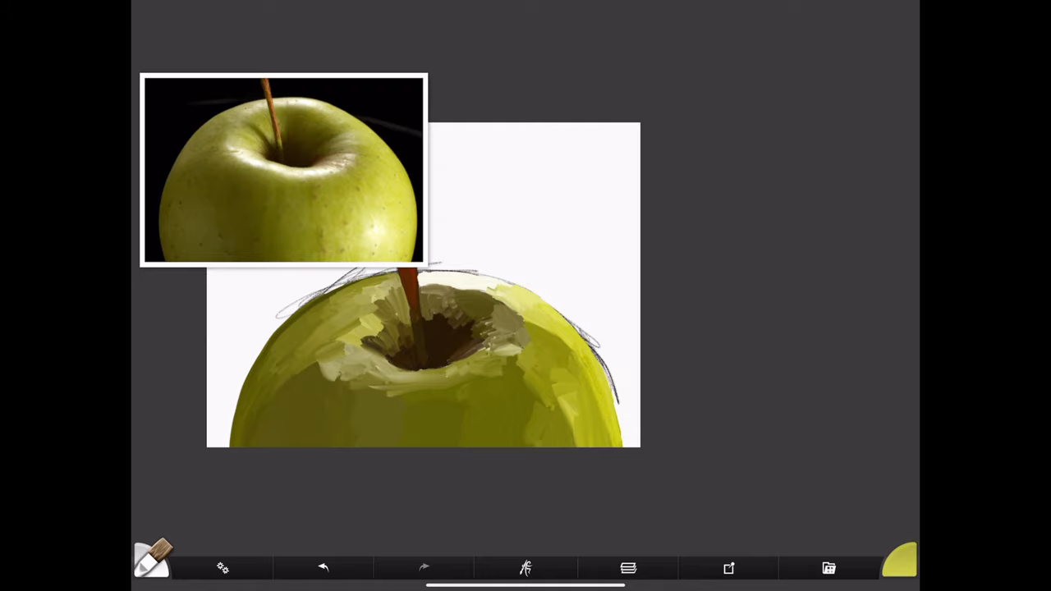
pyautogui.click(151, 560)
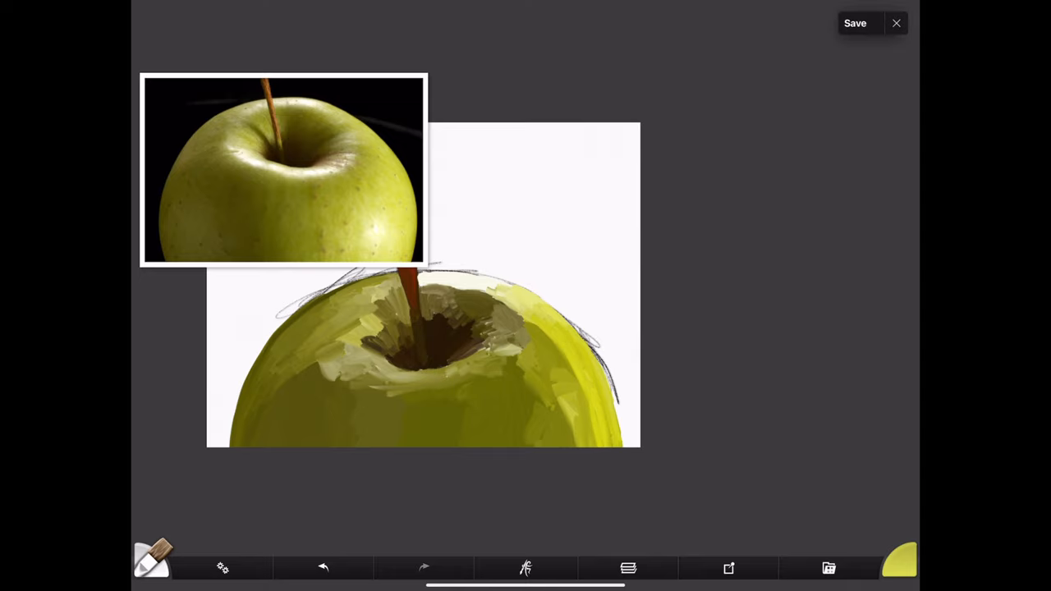
# Save the painting and add a black-filled layer beneath the apple layer.
pyautogui.click(853, 23)
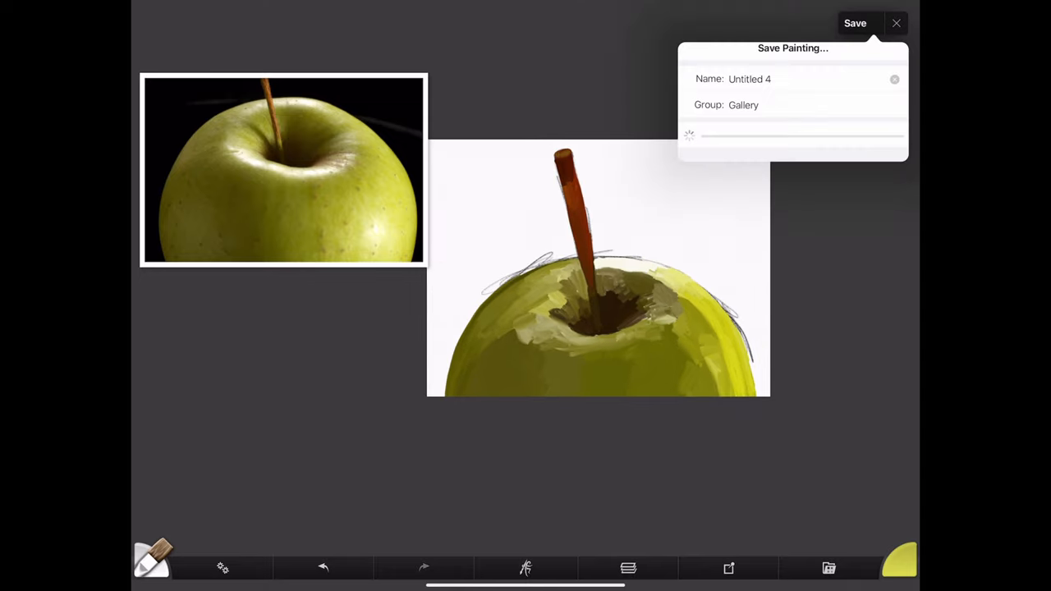
pyautogui.click(627, 568)
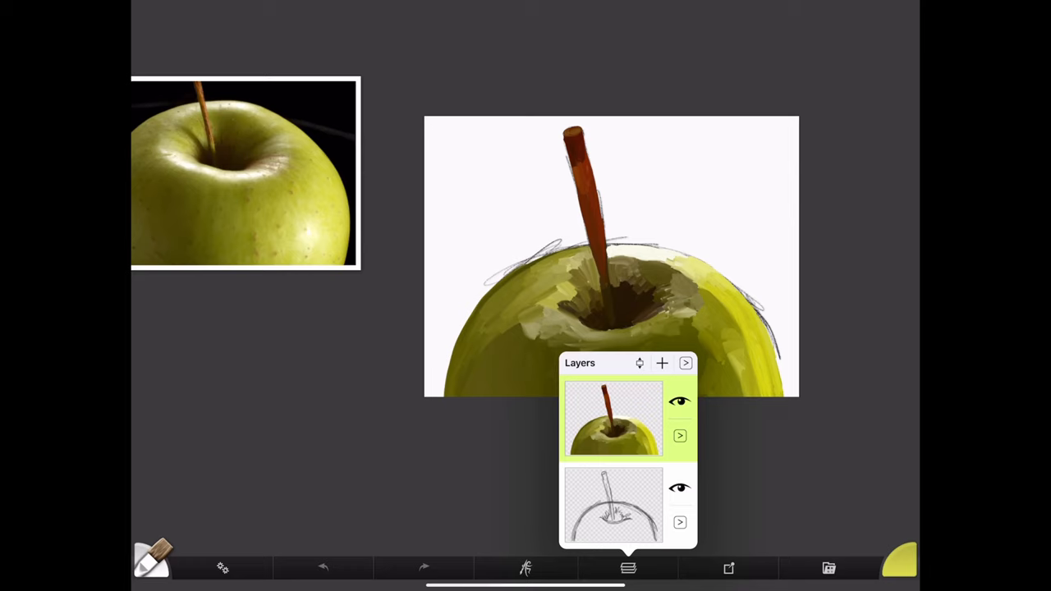
pyautogui.click(662, 363)
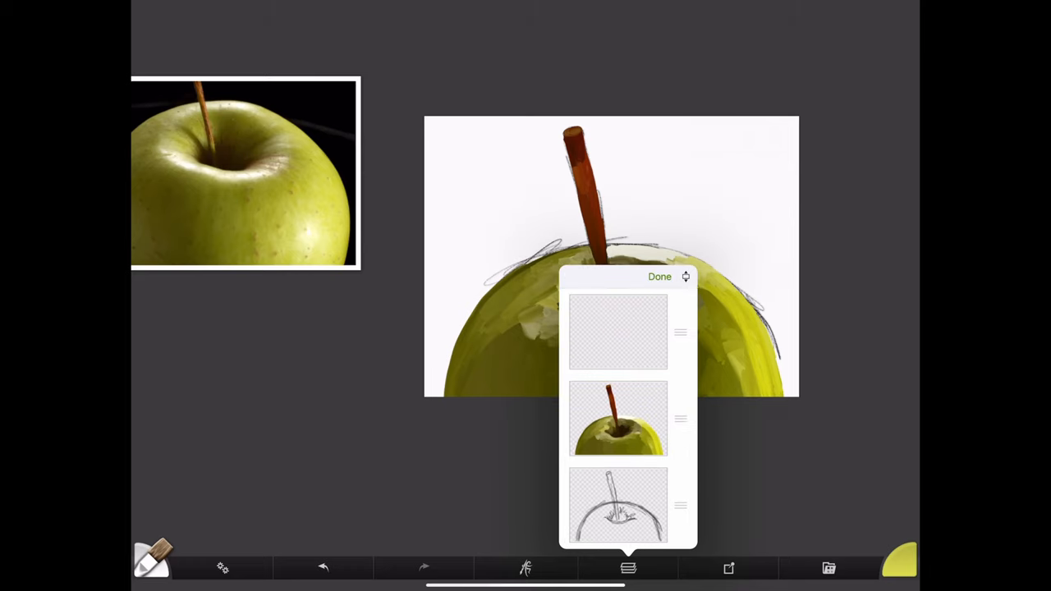
pyautogui.click(660, 276)
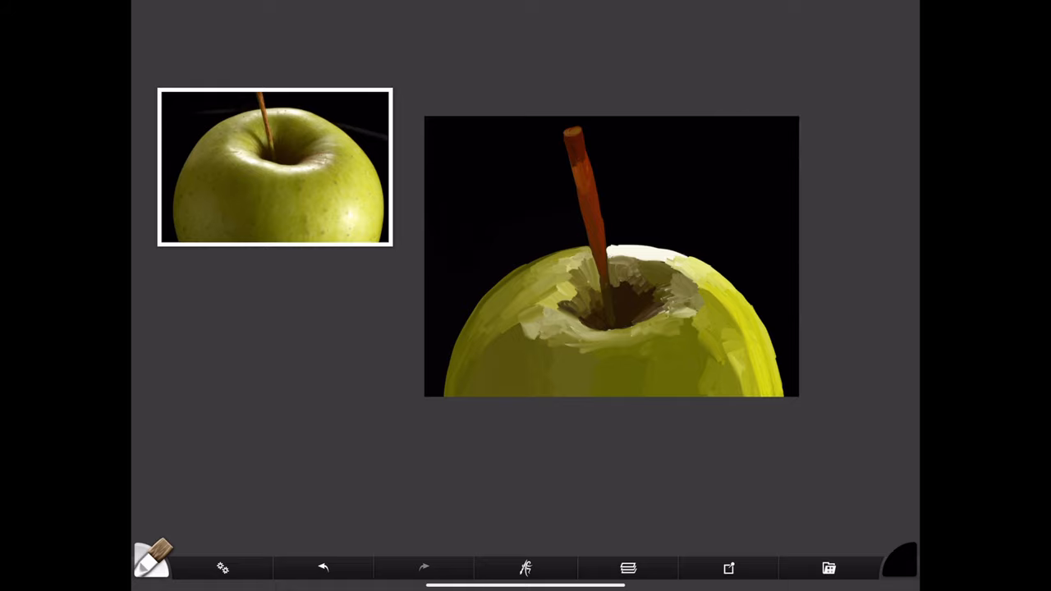
# Review the oil brush settings and the Layers panel without changes.
pyautogui.click(151, 557)
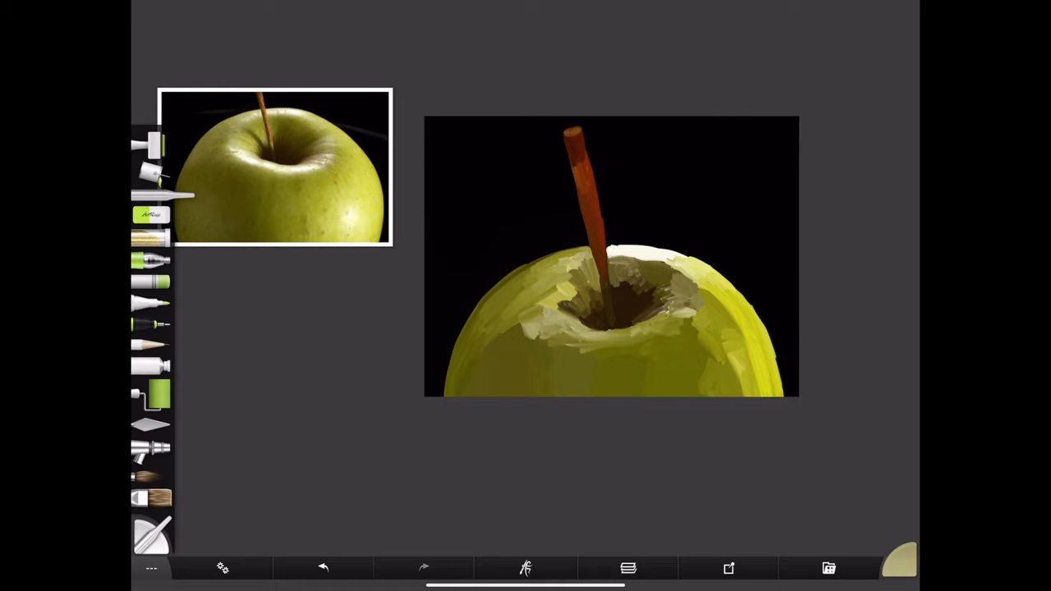
pyautogui.click(628, 568)
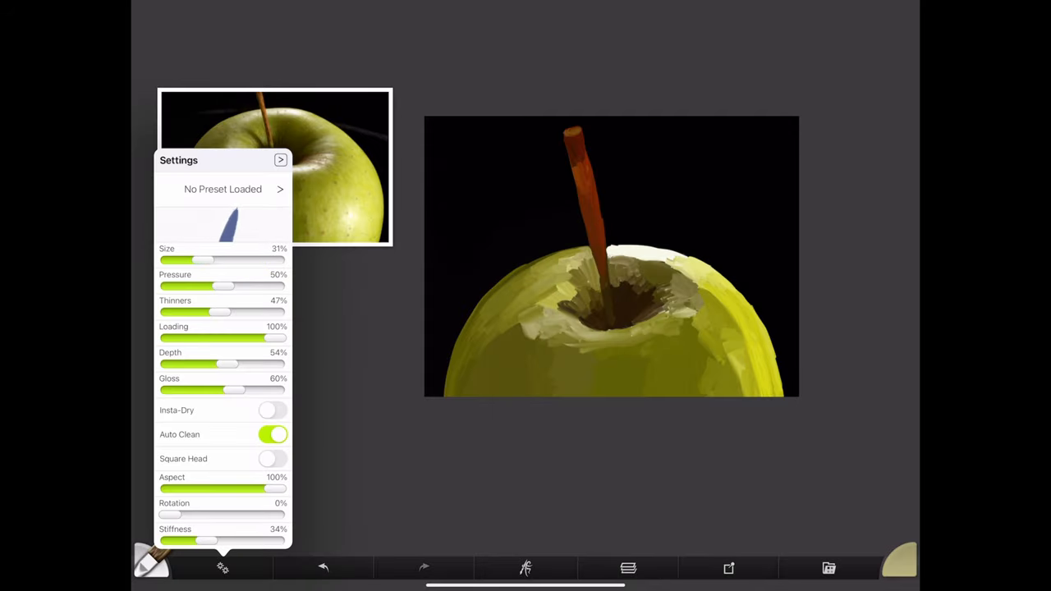
pyautogui.click(224, 568)
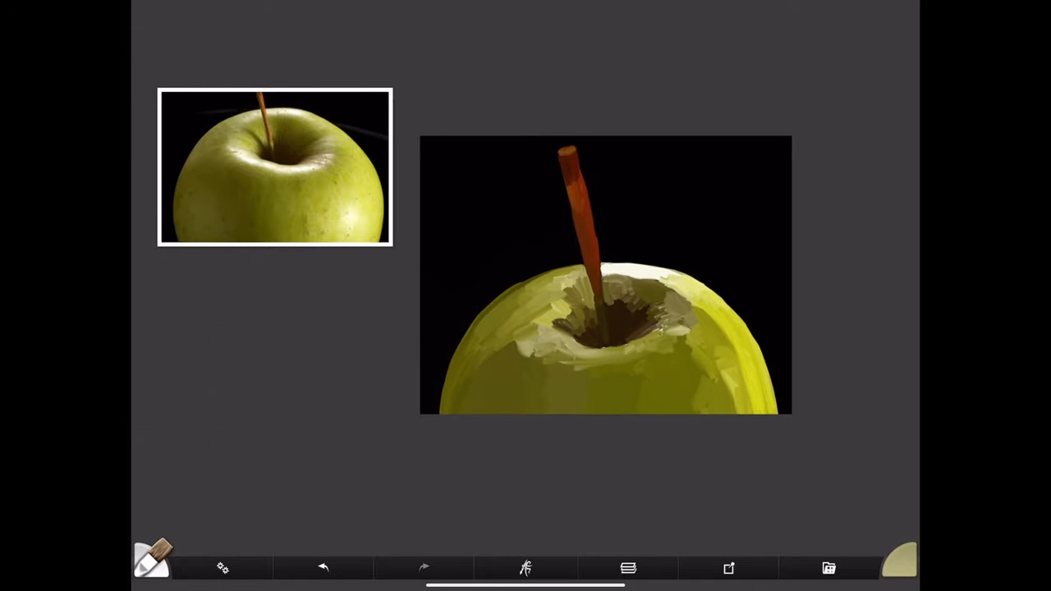
pyautogui.click(627, 568)
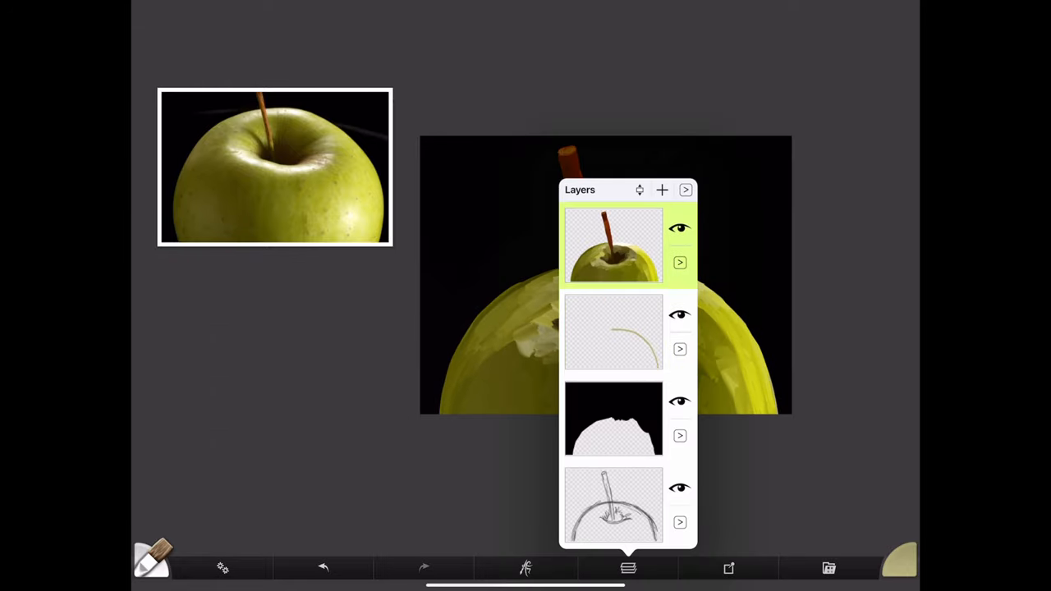
pyautogui.click(680, 262)
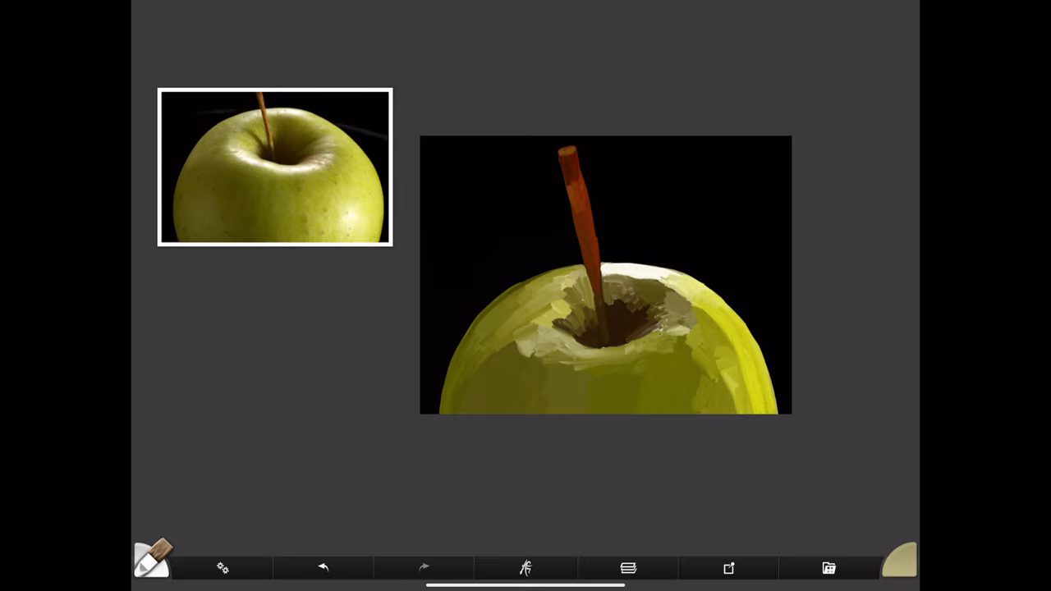
# Switch from the oil brush to the Palette Knife tool.
pyautogui.click(151, 558)
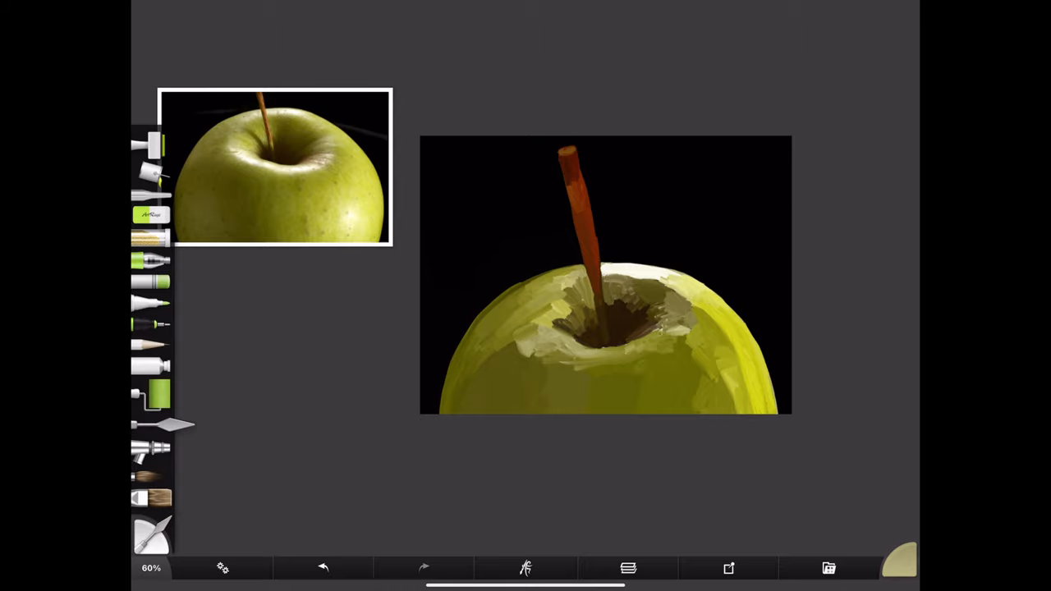
pyautogui.click(827, 568)
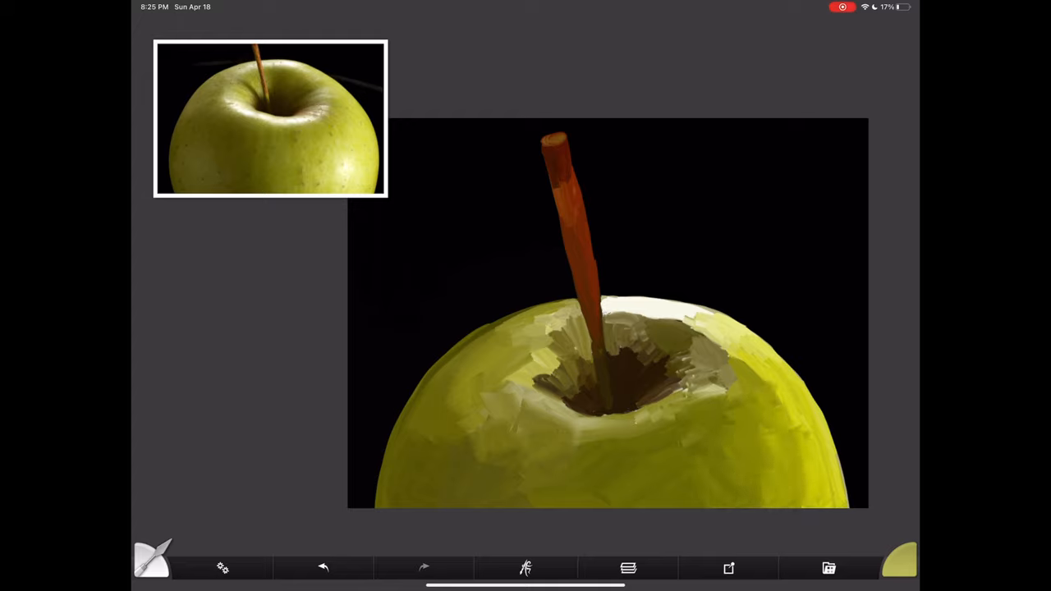
# Set the Palette Knife to Flat with 0% loading and smear the apple top and hollow smooth.
pyautogui.click(224, 568)
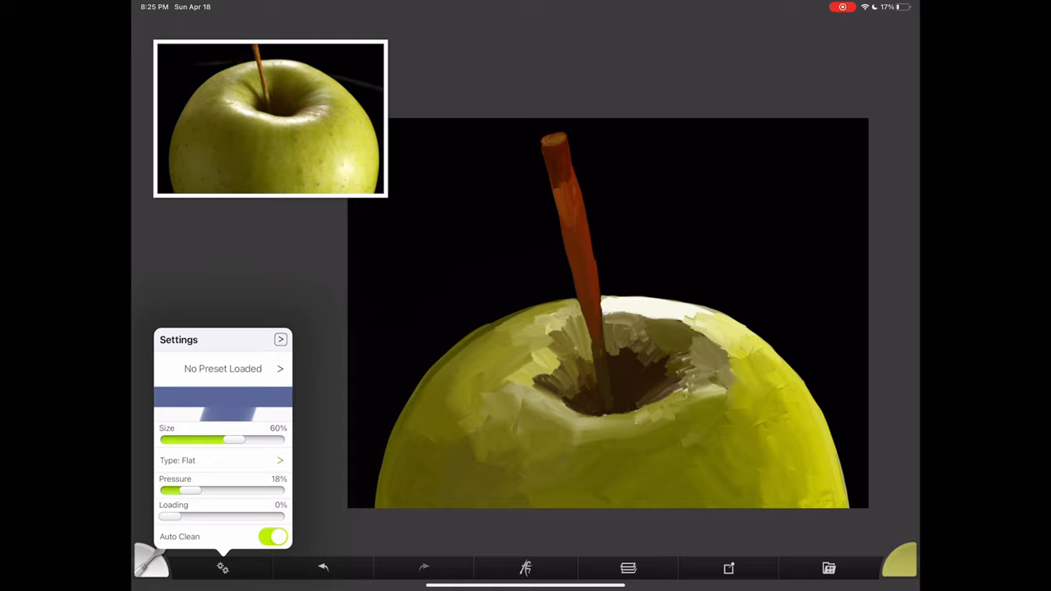
pyautogui.click(223, 568)
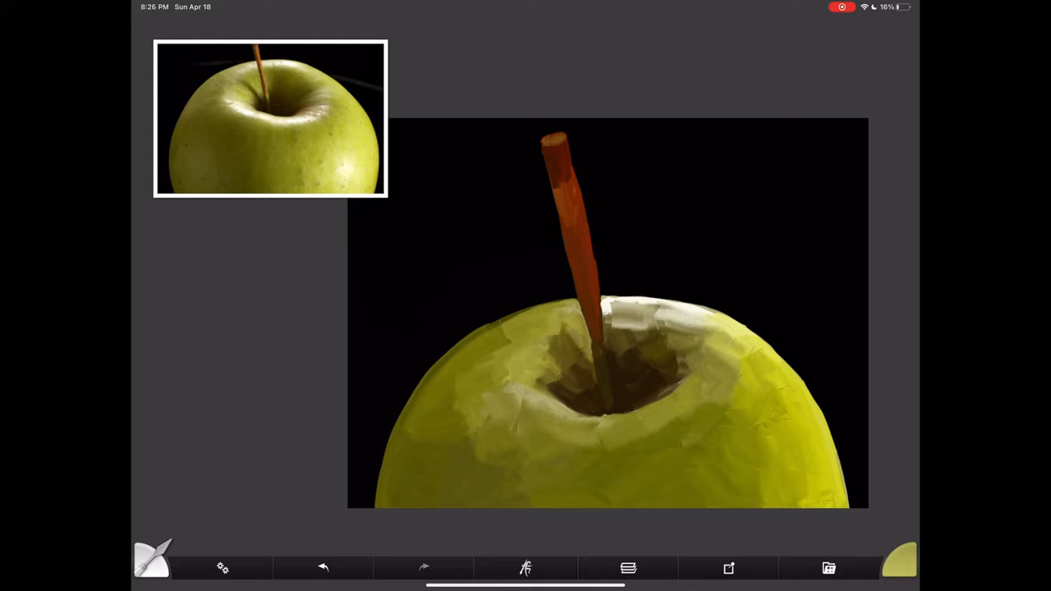
pyautogui.click(550, 364)
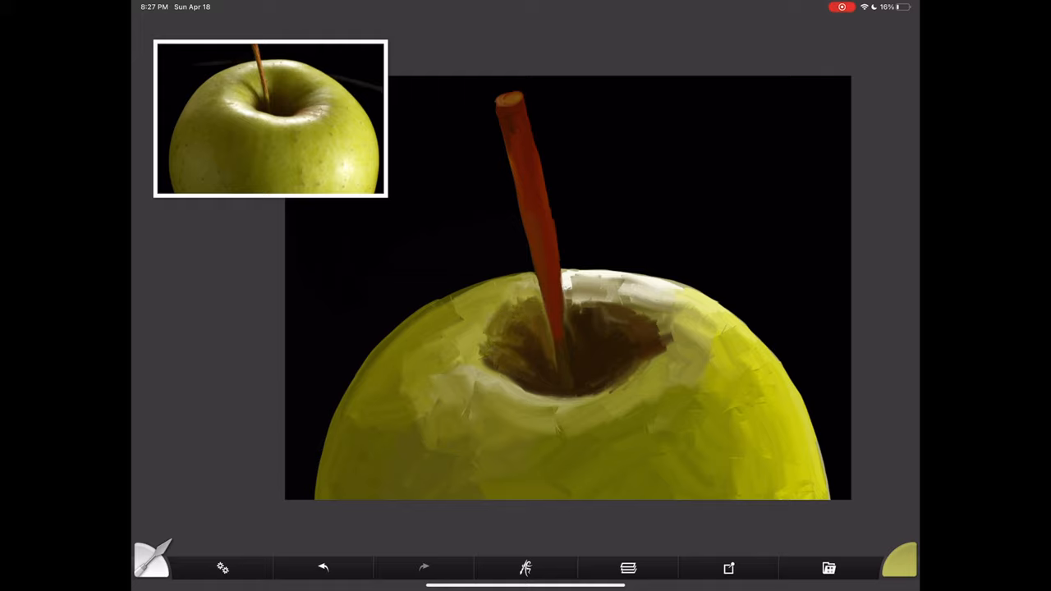
# Paint a pale beige highlight along the apple's upper rim with the Oil Brush.
pyautogui.click(151, 561)
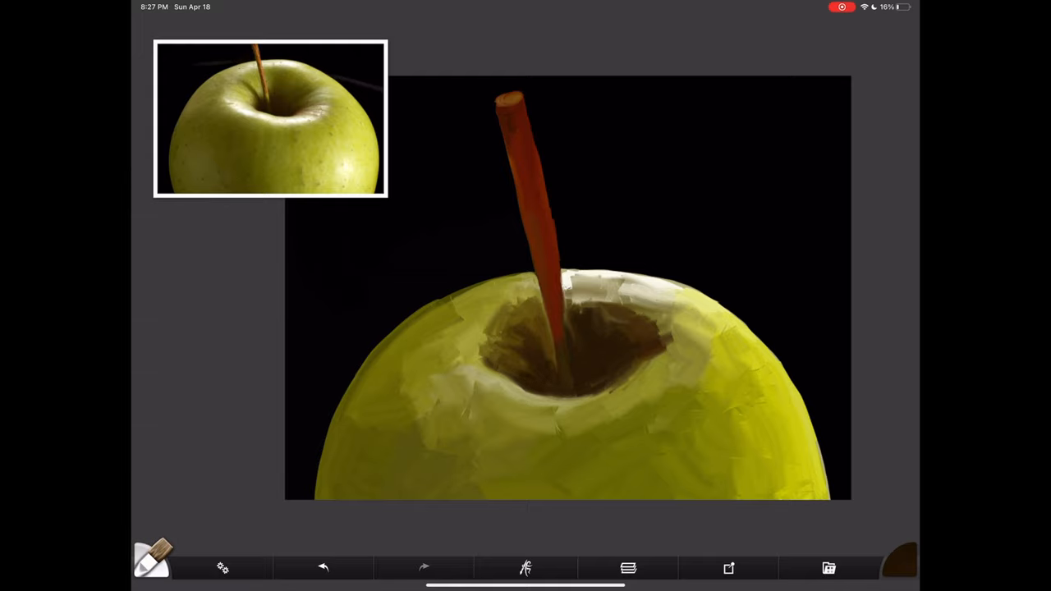
pyautogui.click(549, 361)
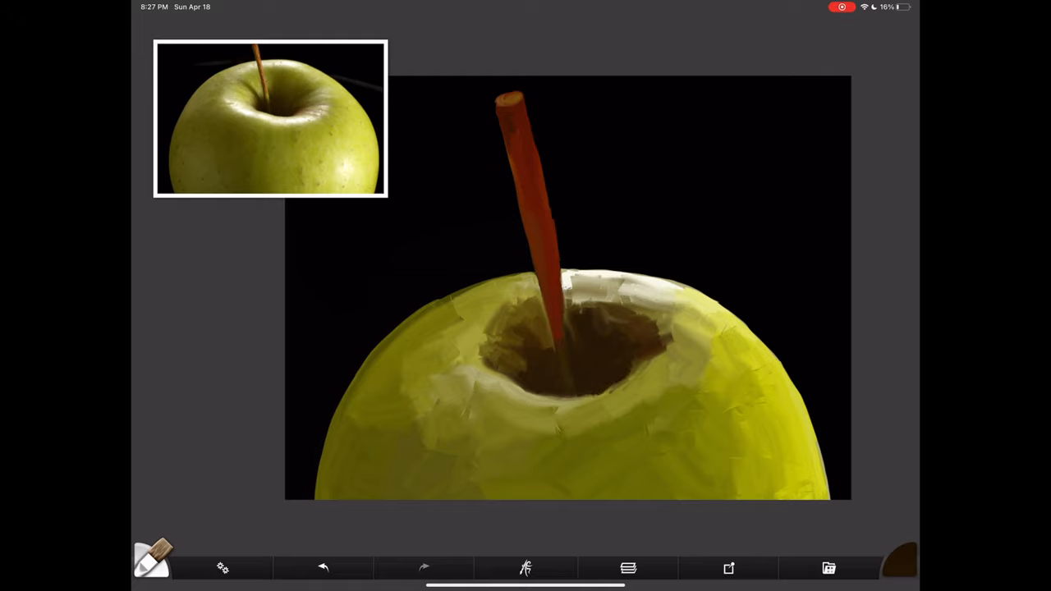
pyautogui.click(151, 558)
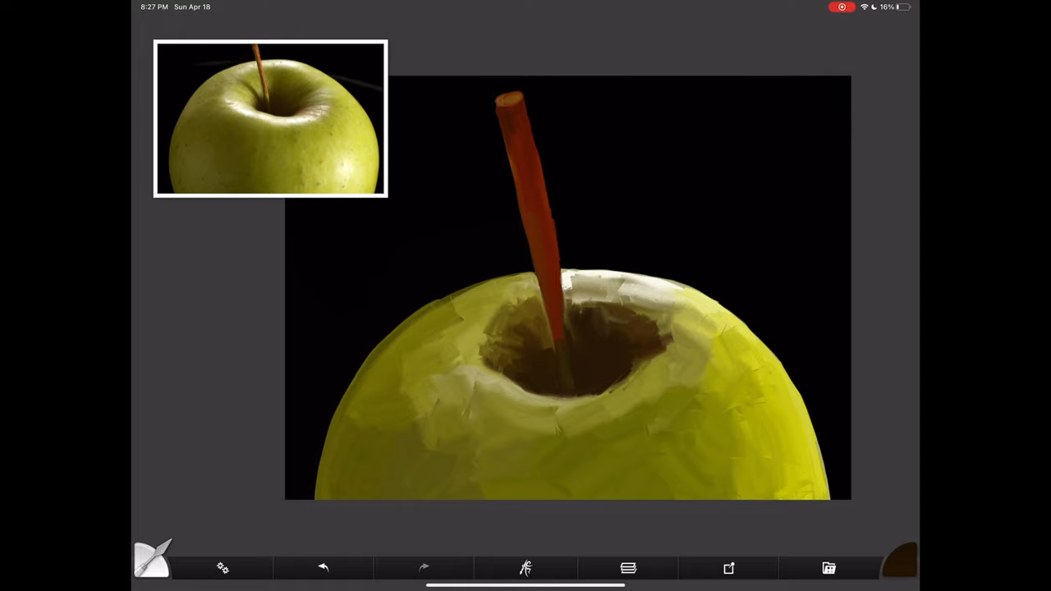
pyautogui.click(526, 568)
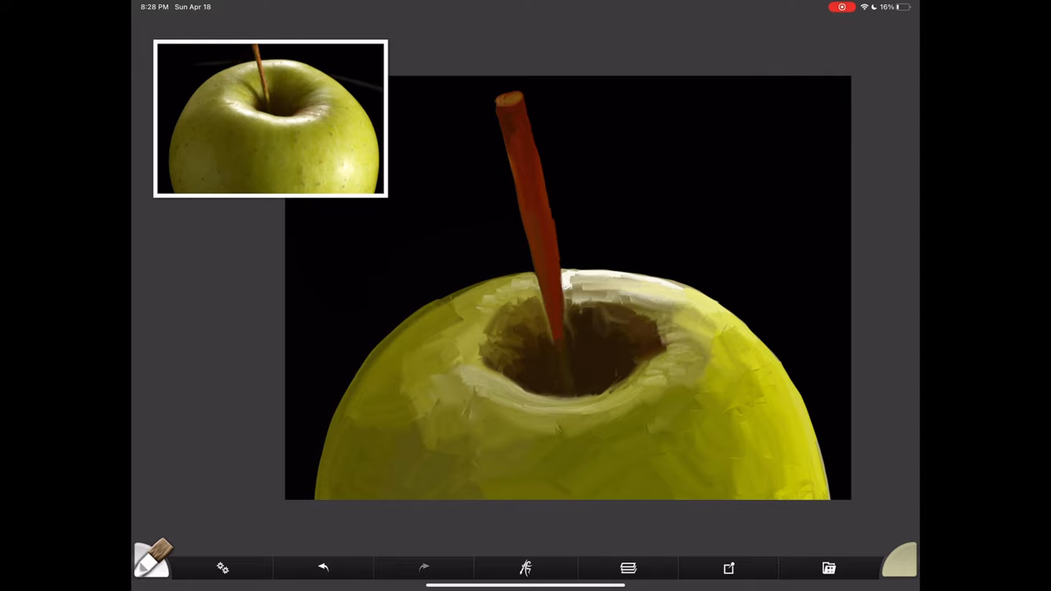
# Blend the rim highlight into the green with the Palette Knife at 10% size.
pyautogui.click(151, 562)
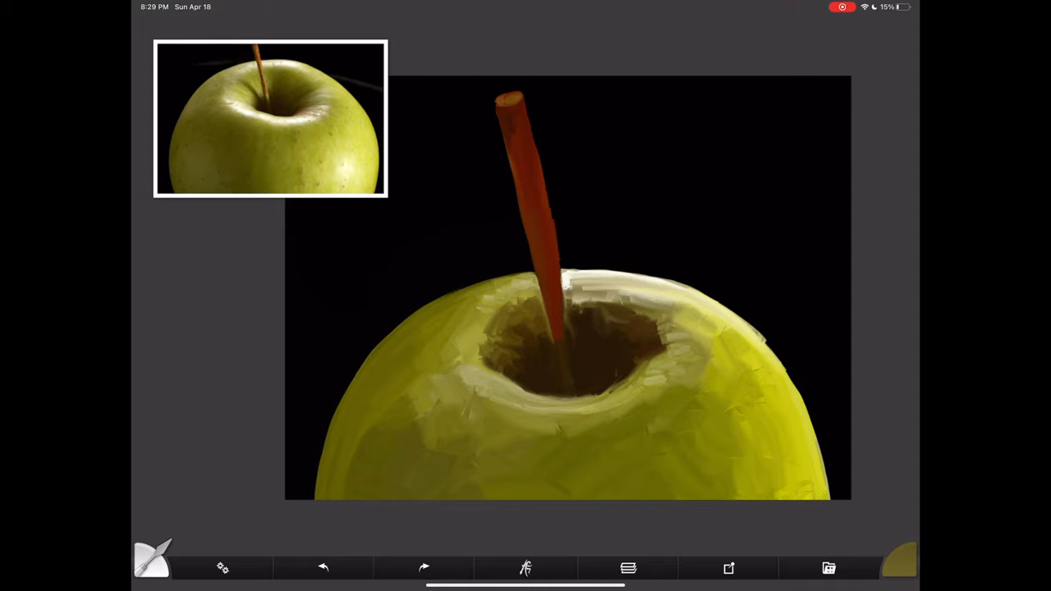
pyautogui.click(224, 568)
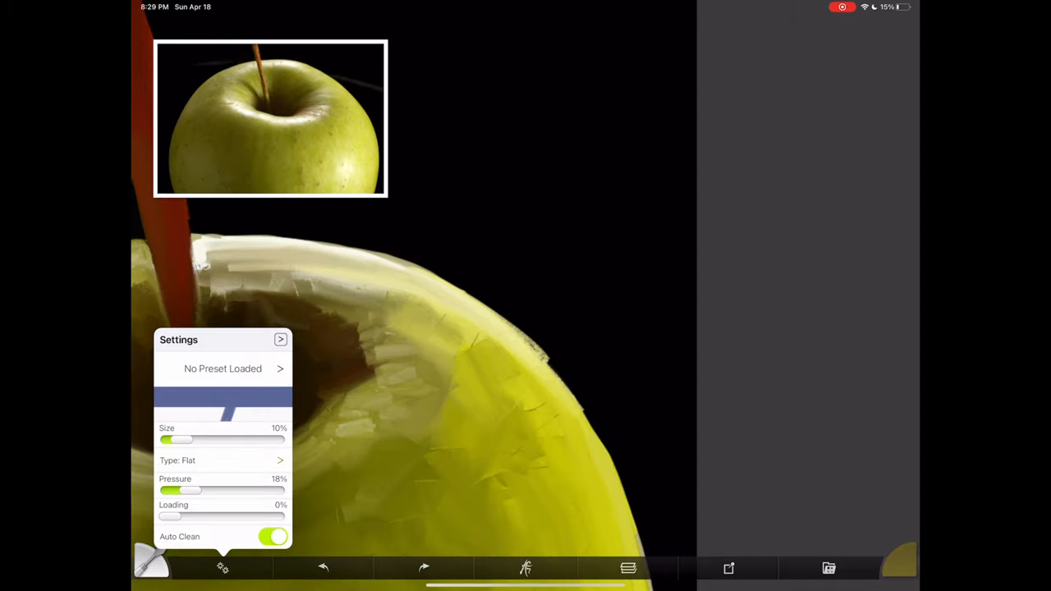
pyautogui.click(223, 568)
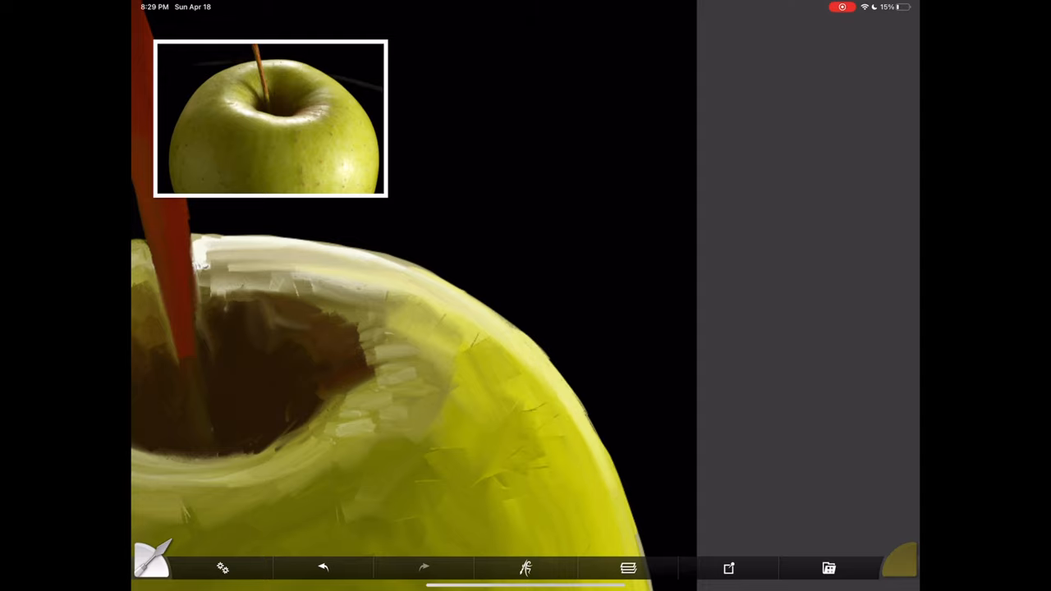